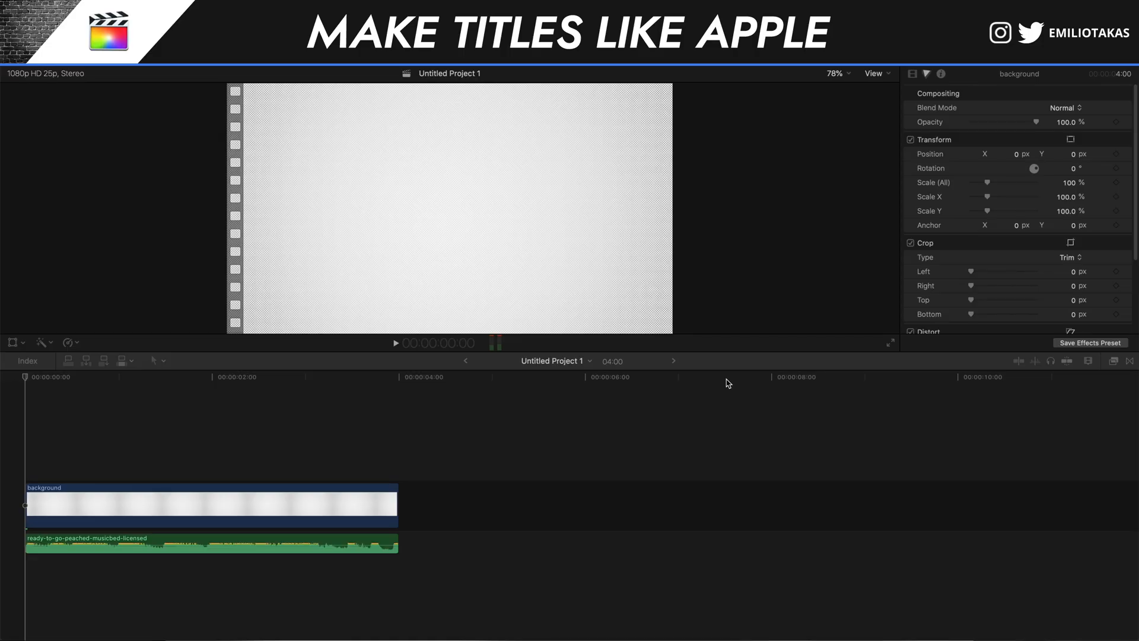
{"action": "mouse_move", "coordinate": [206, 475]}
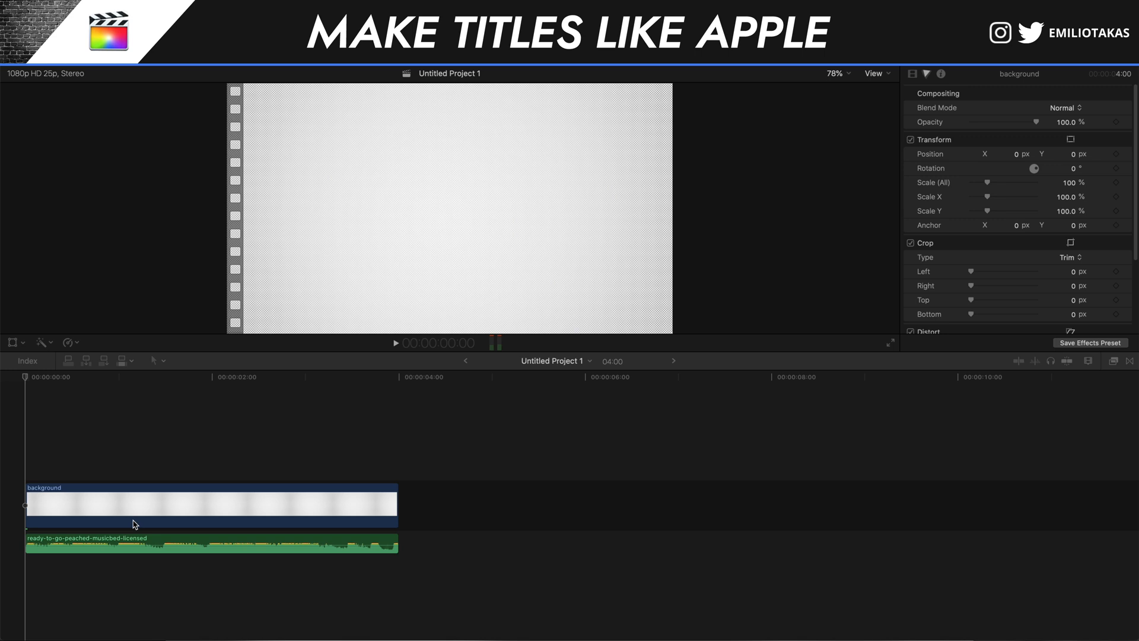
{"action": "mouse_move", "coordinate": [17, 454]}
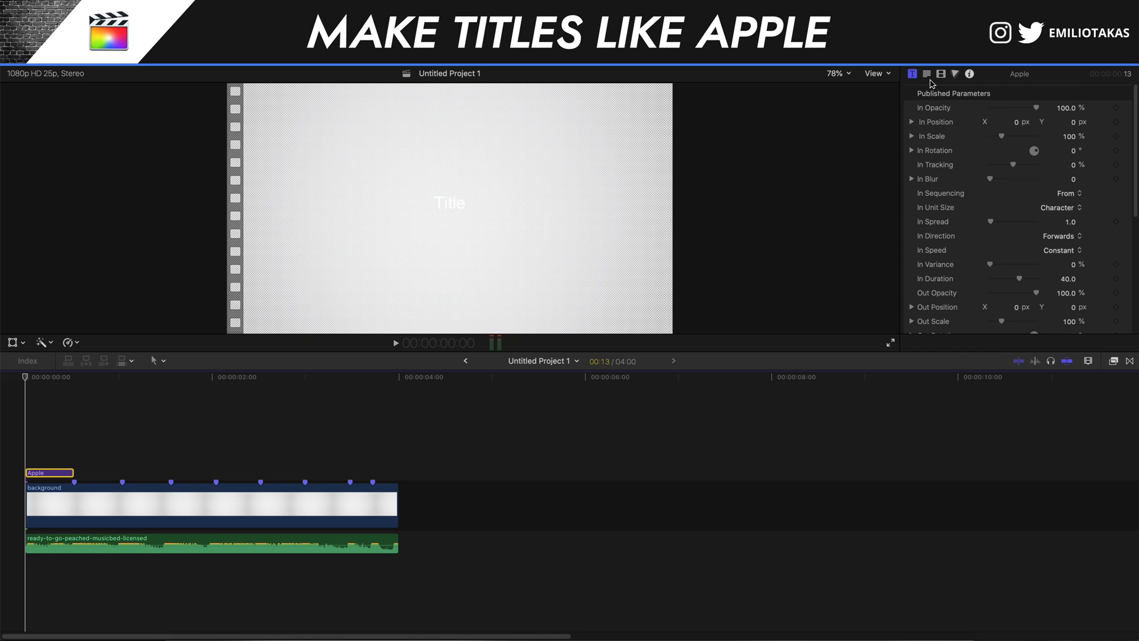
Review the title's text settings (Helvetica Regular, size 72) and its animation parameters.
{"action": "left_click", "coordinate": [912, 74]}
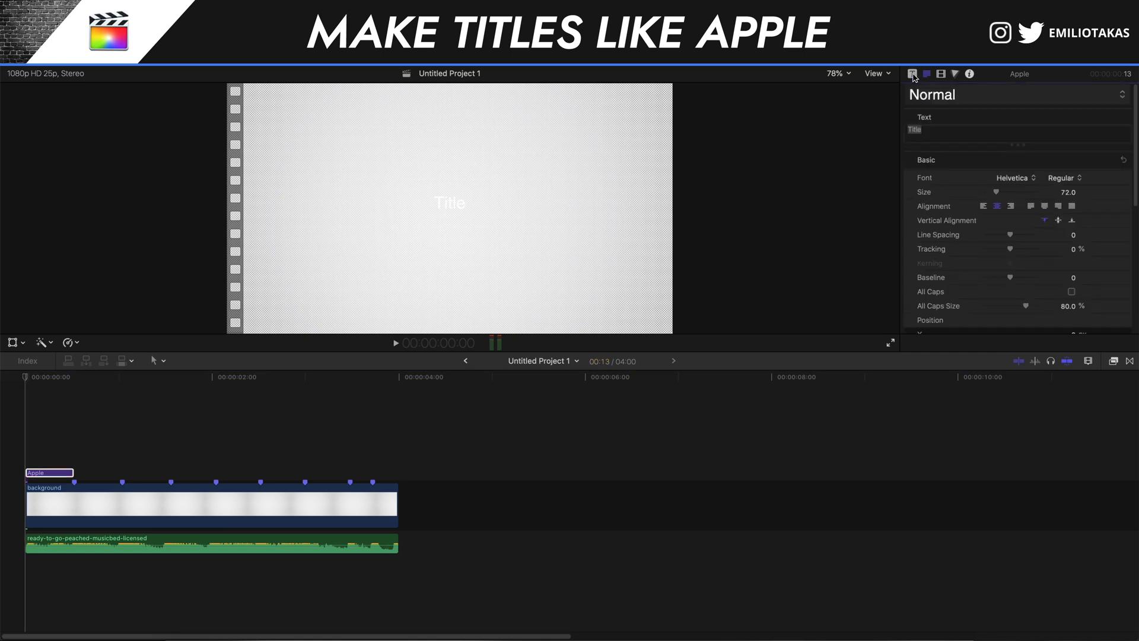
{"action": "left_click", "coordinate": [913, 73]}
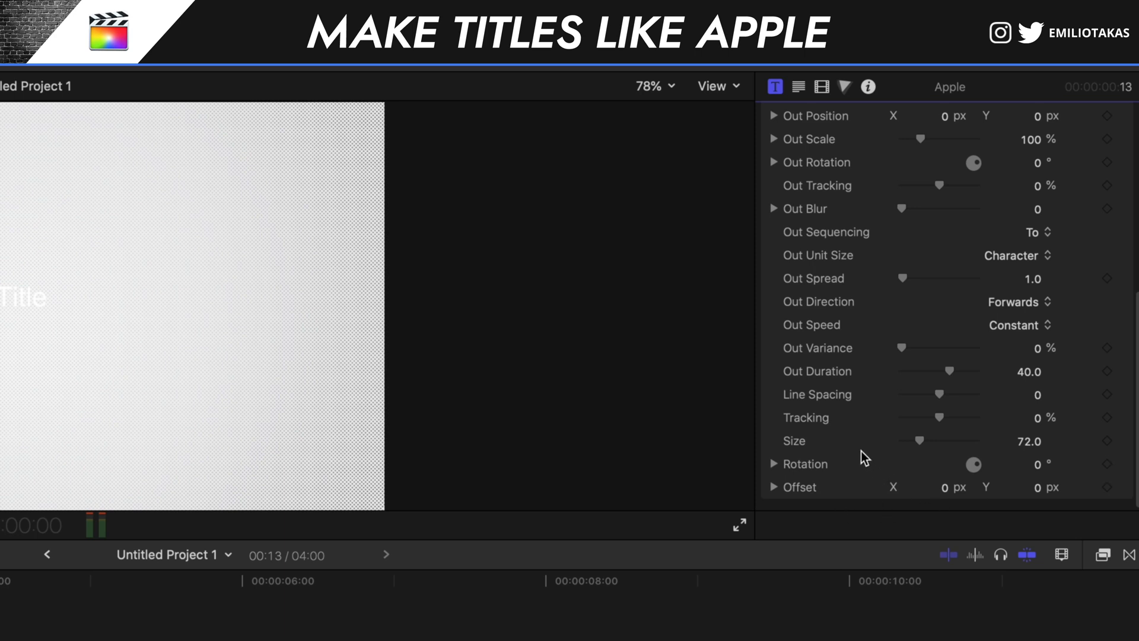
{"action": "mouse_move", "coordinate": [959, 434]}
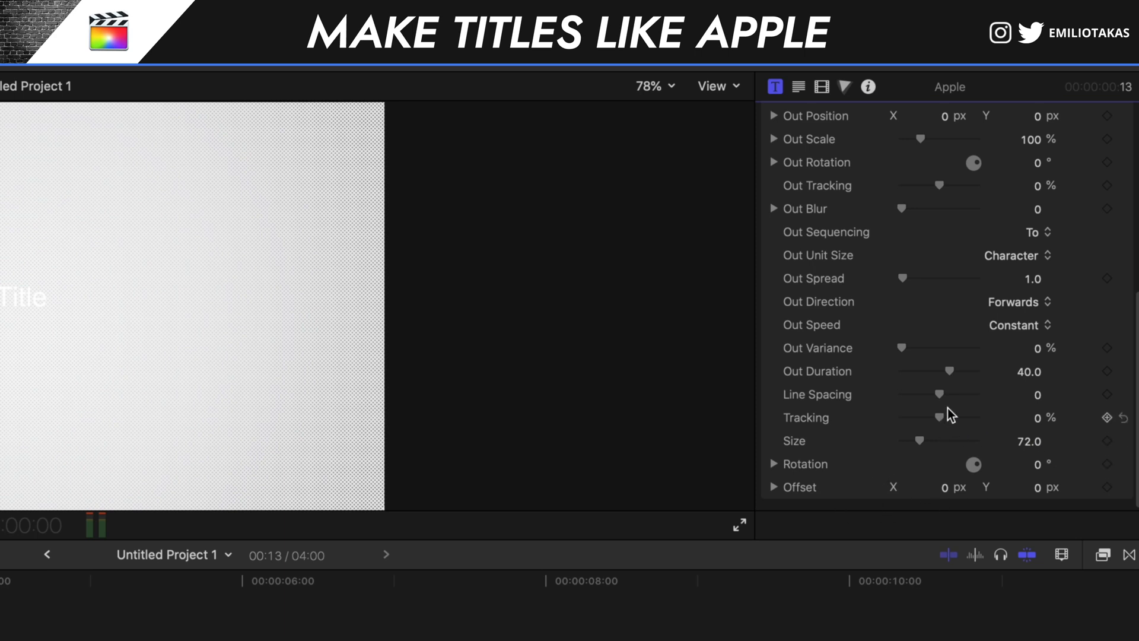
{"action": "left_click", "coordinate": [797, 87]}
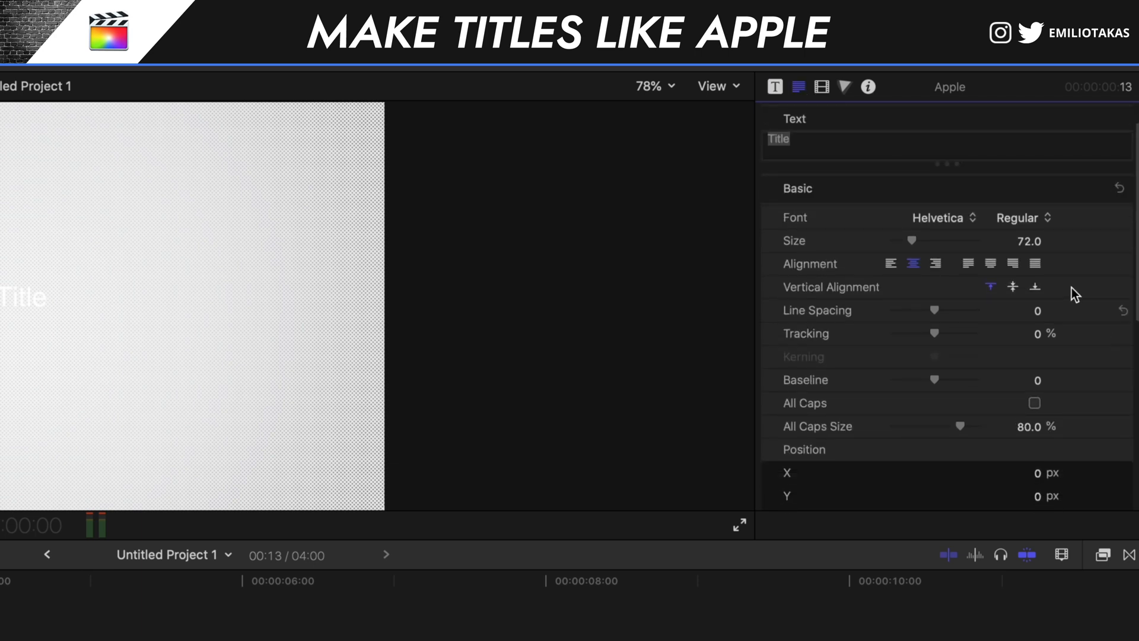
{"action": "mouse_move", "coordinate": [1104, 392]}
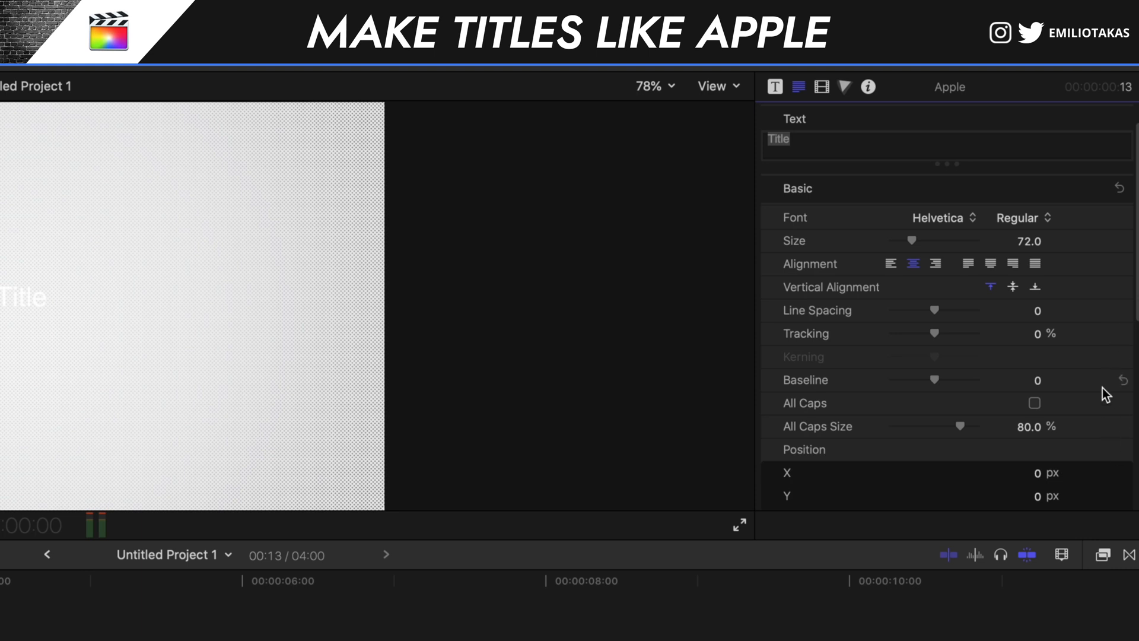
{"action": "mouse_move", "coordinate": [1111, 339]}
{"action": "type", "text": "Let's"}
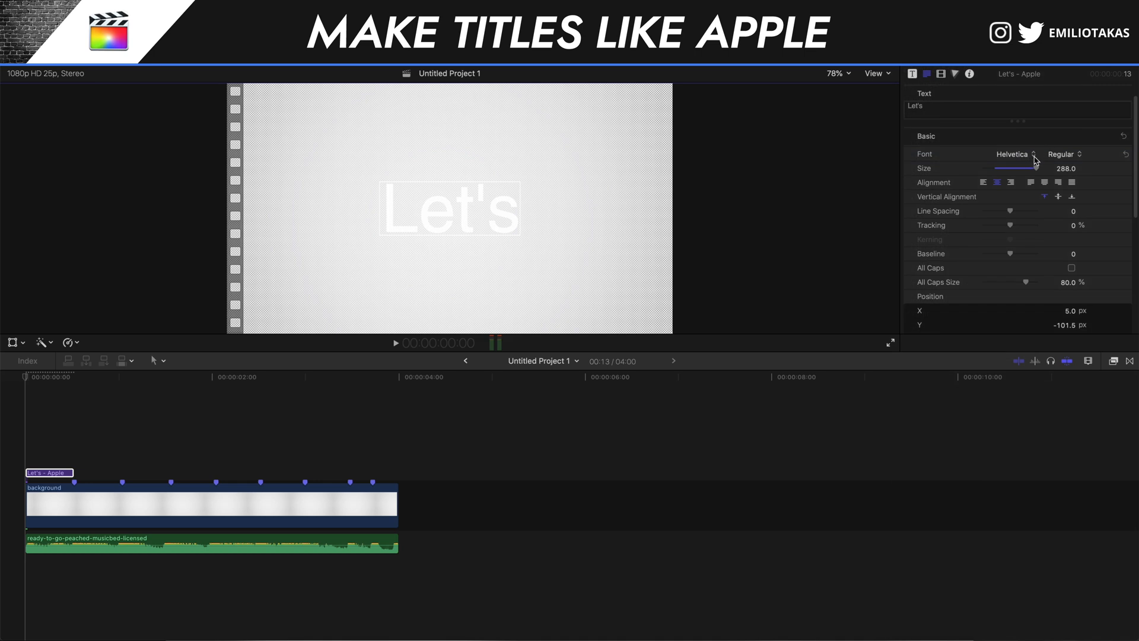
Make the 'Let's' title Helvetica Bold and change its face colour to black.
{"action": "left_click", "coordinate": [1063, 154]}
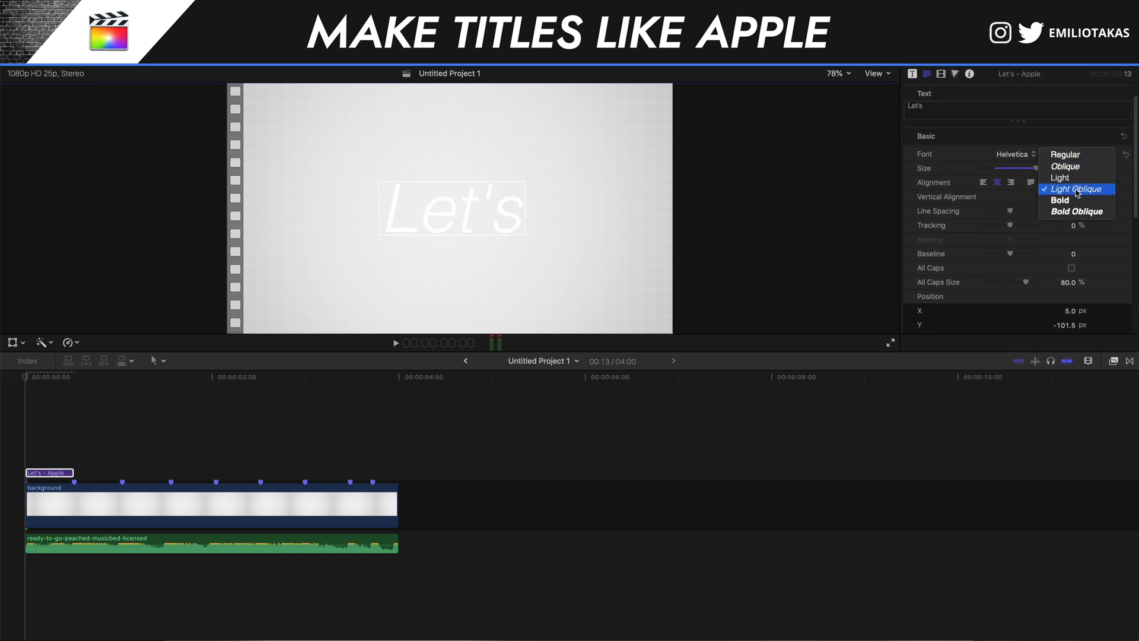
{"action": "left_click", "coordinate": [1059, 199]}
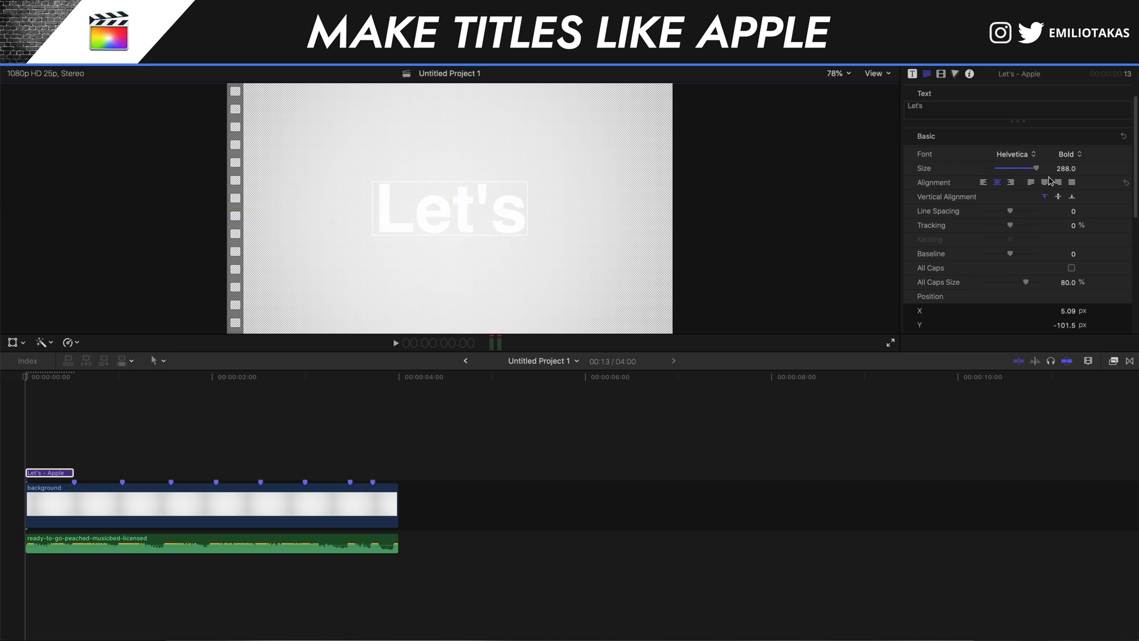
{"action": "mouse_move", "coordinate": [1046, 211]}
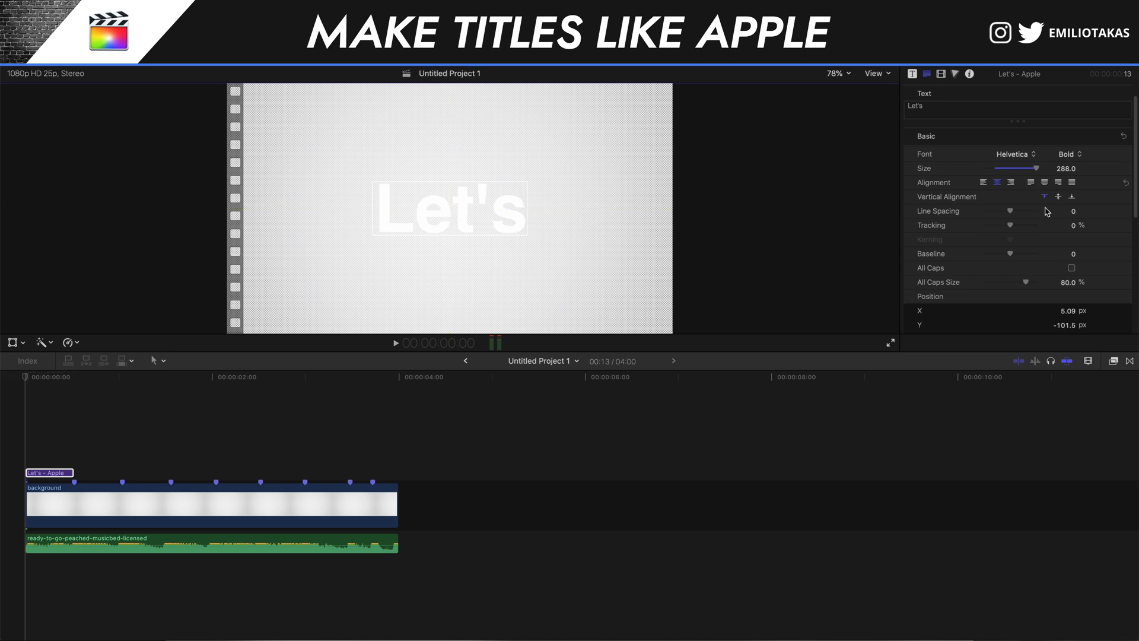
{"action": "scroll", "scroll_direction": "down", "scroll_amount": 3}
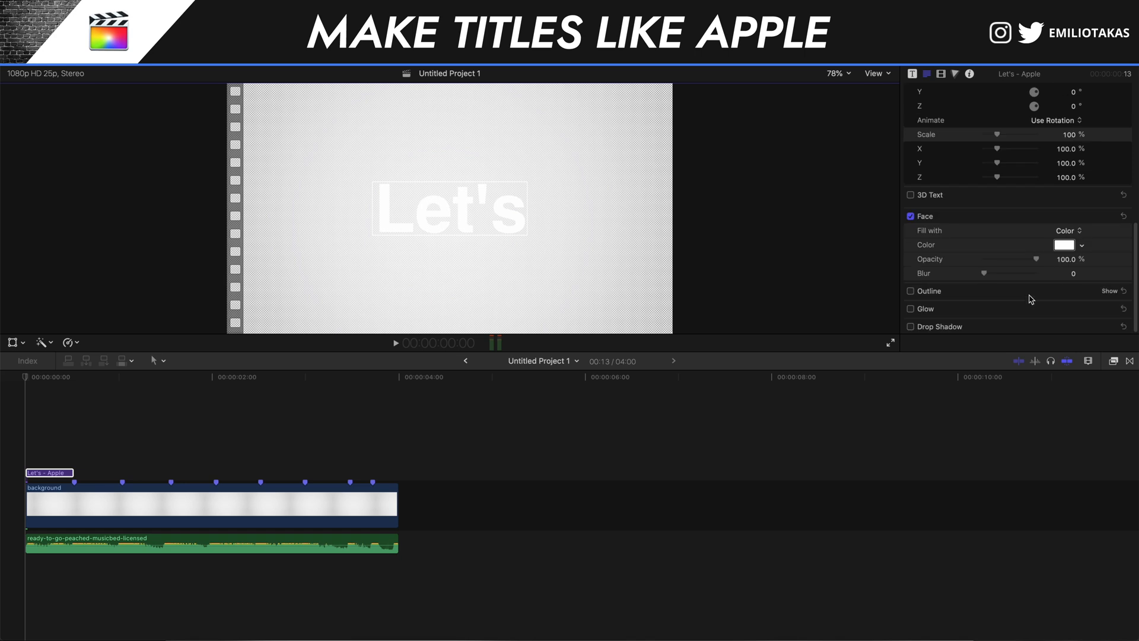
{"action": "left_click", "coordinate": [1080, 245]}
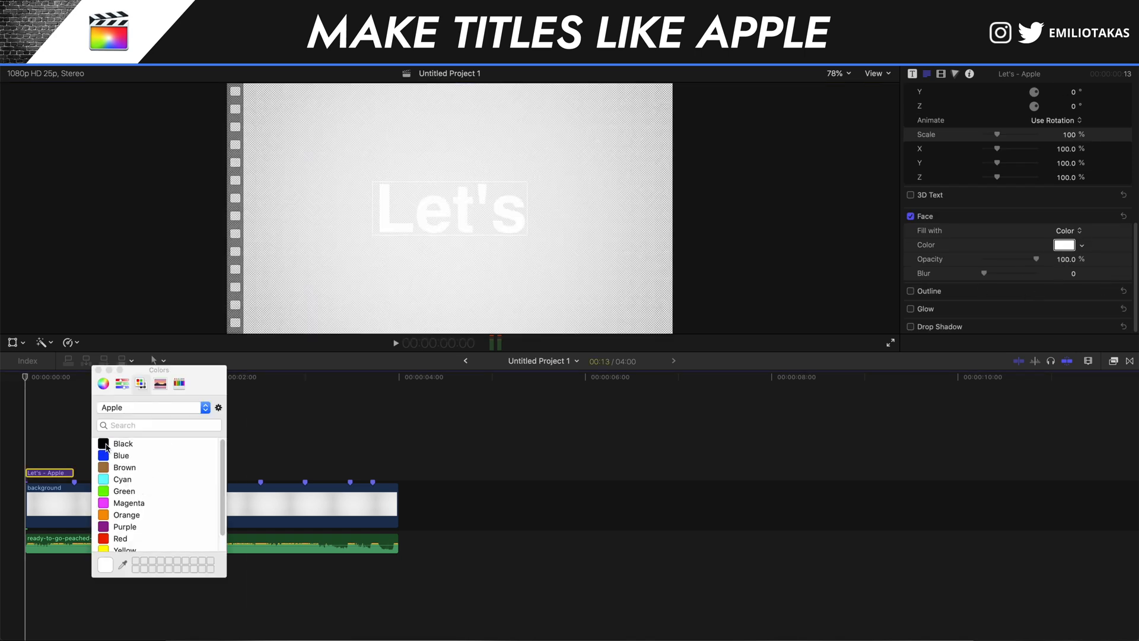
{"action": "left_click", "coordinate": [123, 443]}
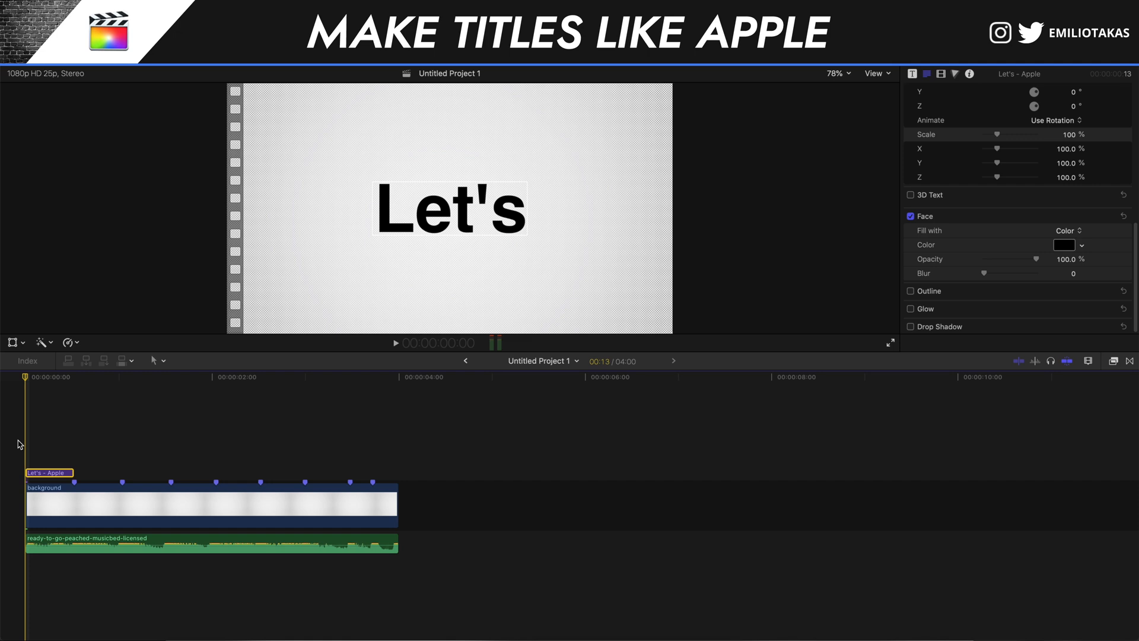
{"action": "mouse_move", "coordinate": [27, 467]}
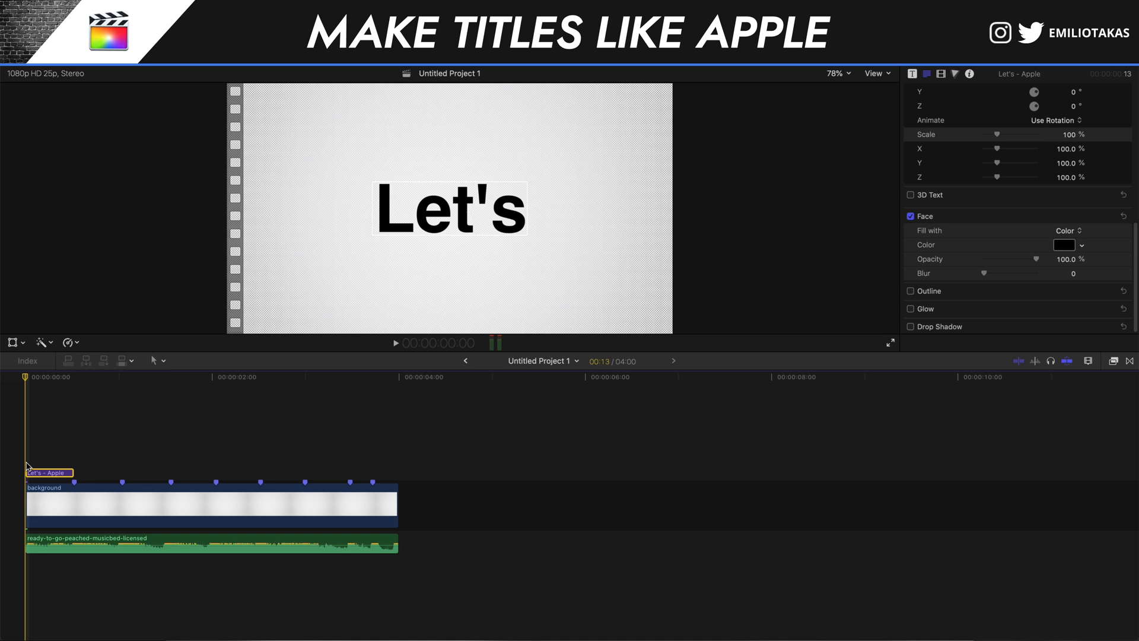
Park the playhead one frame before the first beat marker with the Let's title selected.
{"action": "left_click", "coordinate": [912, 74]}
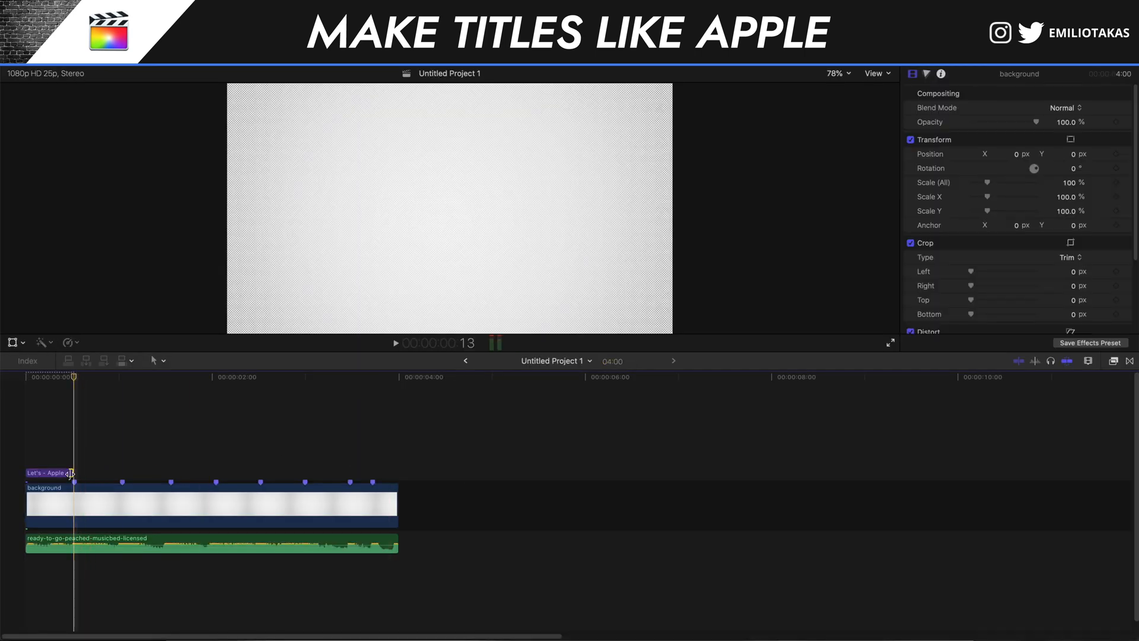
{"action": "left_click", "coordinate": [46, 472]}
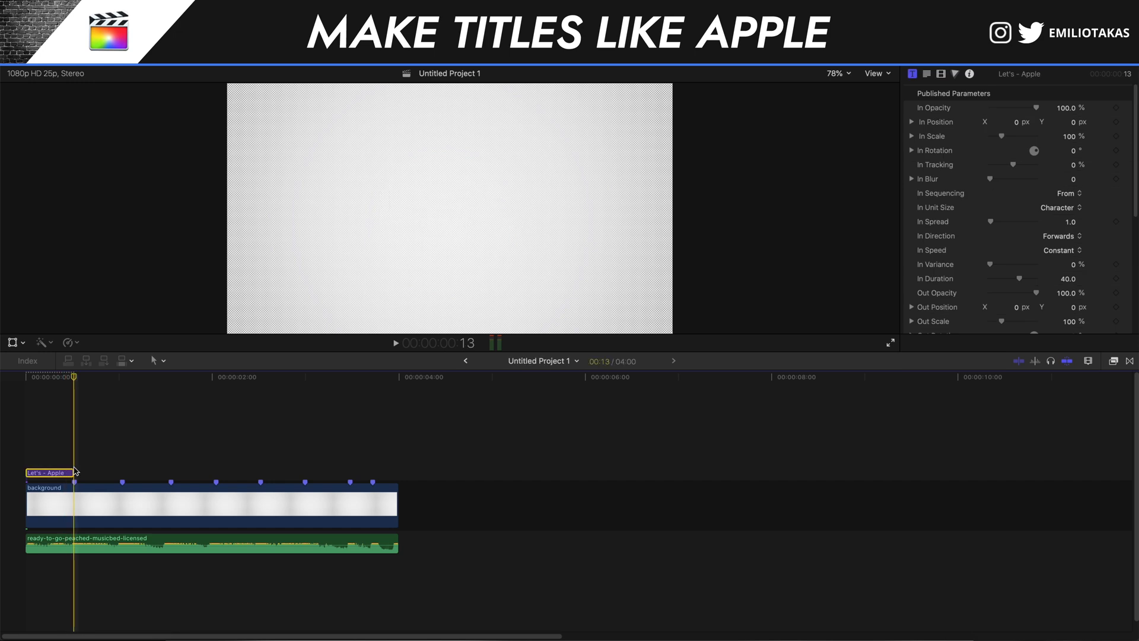
{"action": "key", "text": "left"}
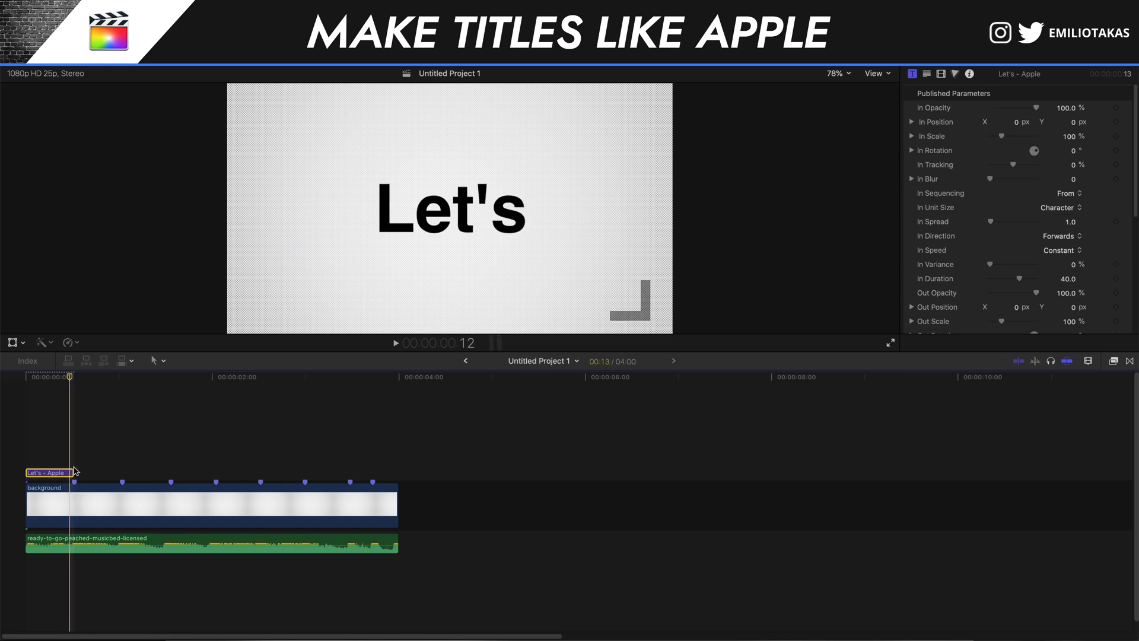
{"action": "mouse_move", "coordinate": [1048, 293]}
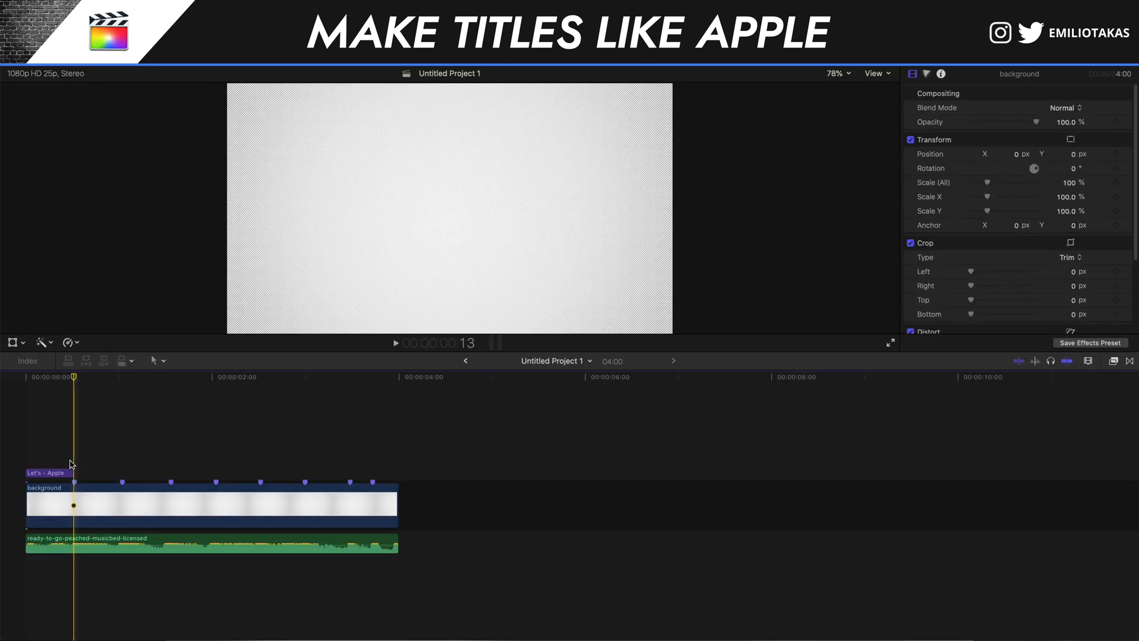
Duplicate the Let's title and change the copy's text to 'make'.
{"action": "left_click", "coordinate": [46, 473]}
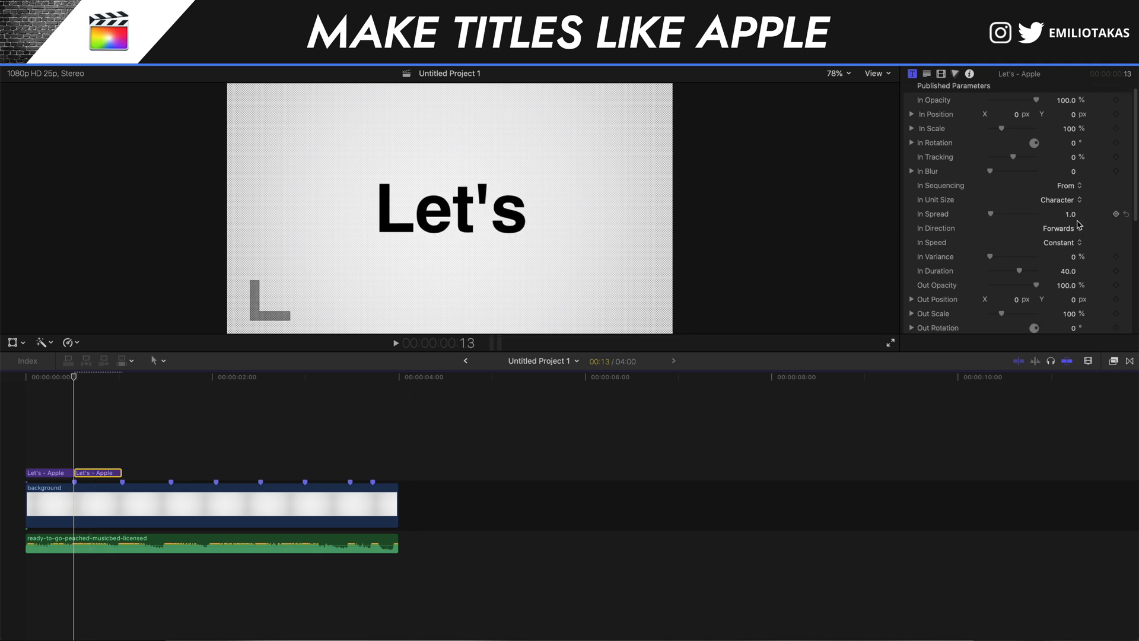
{"action": "scroll", "scroll_direction": "down", "scroll_amount": 3}
{"action": "type", "text": "250"}
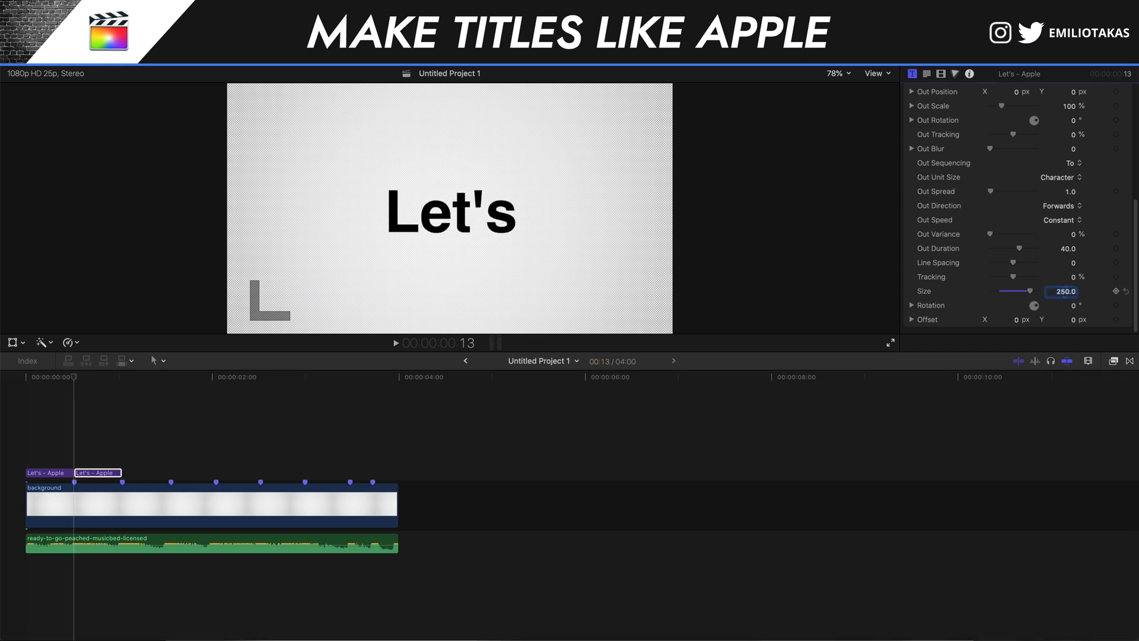
{"action": "left_click", "coordinate": [1116, 291]}
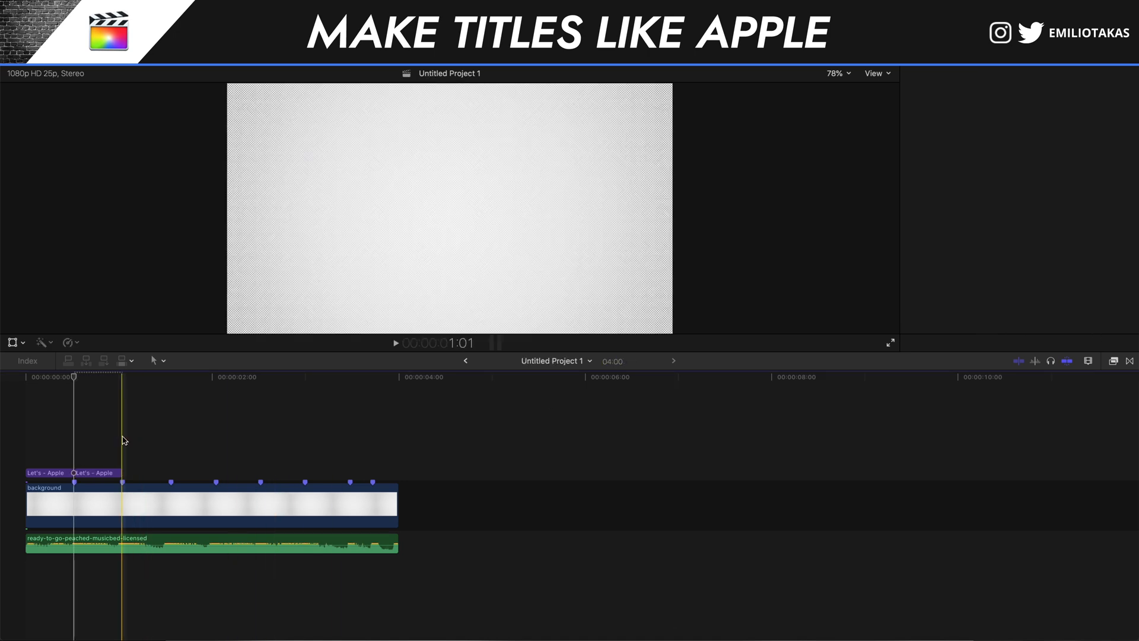
{"action": "left_click", "coordinate": [96, 472]}
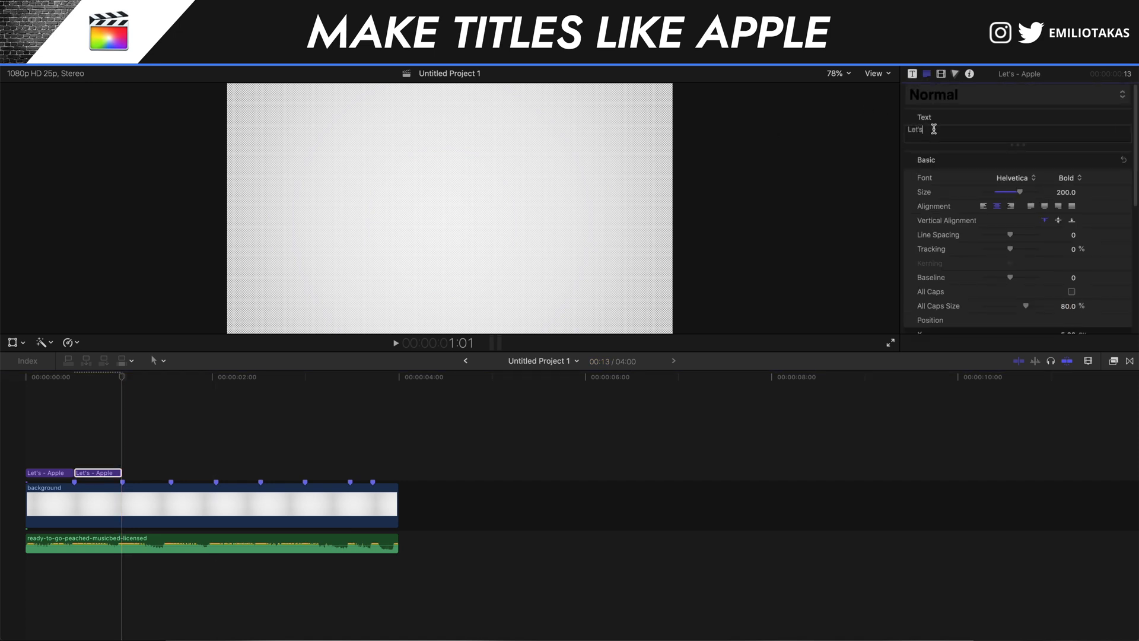
{"action": "type", "text": "make"}
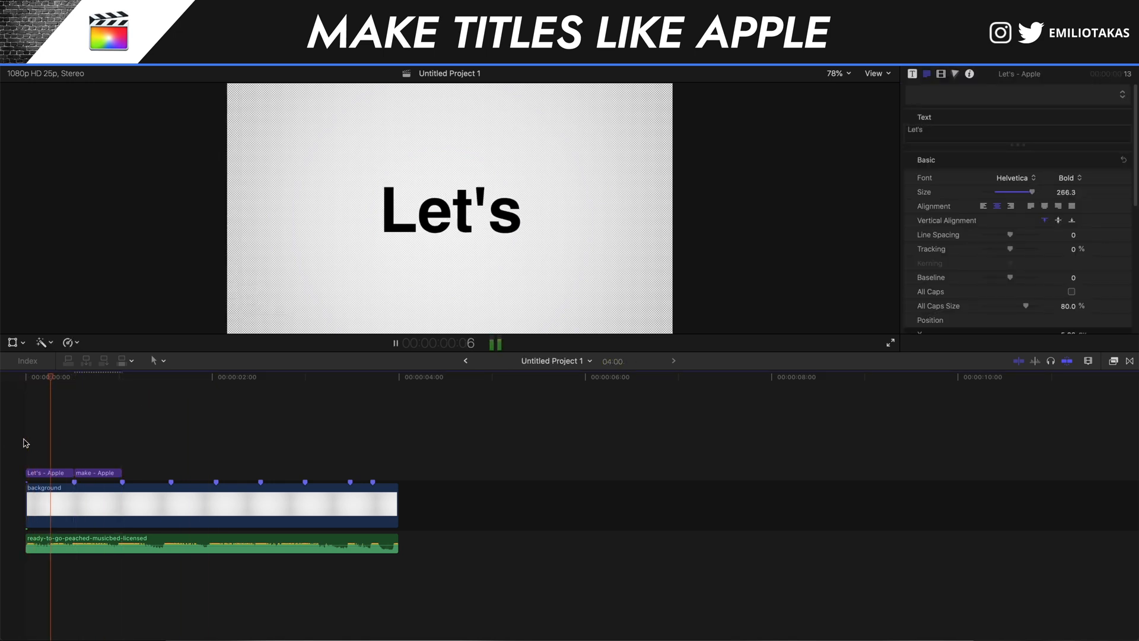
Set the third title's text to 'some' and its size to 150.
{"action": "left_click", "coordinate": [95, 472]}
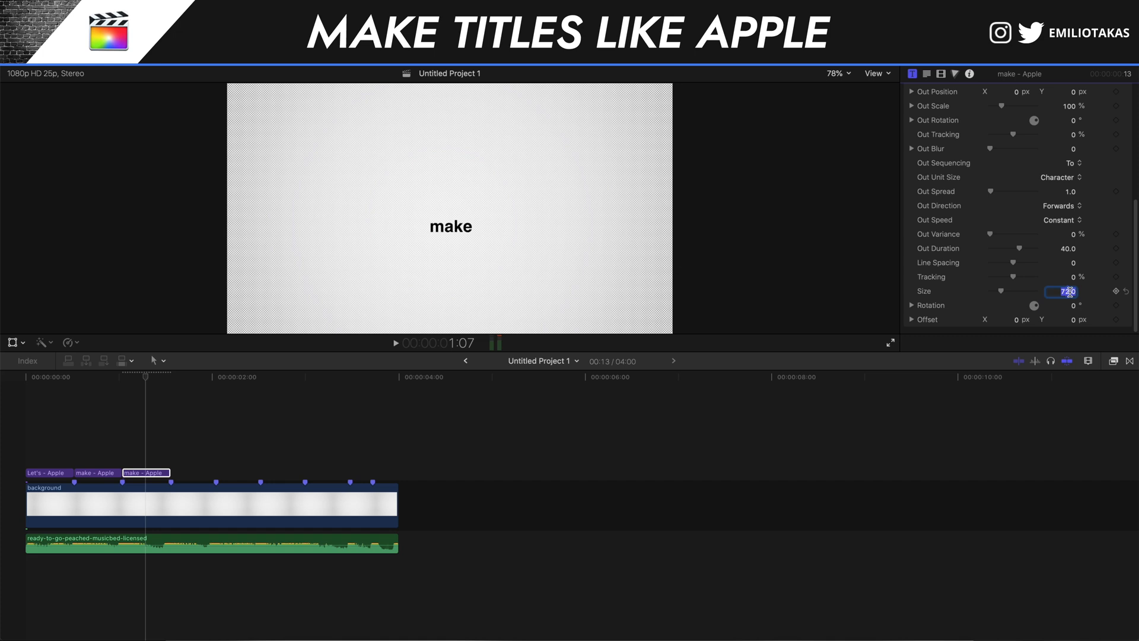
{"action": "left_click", "coordinate": [912, 74]}
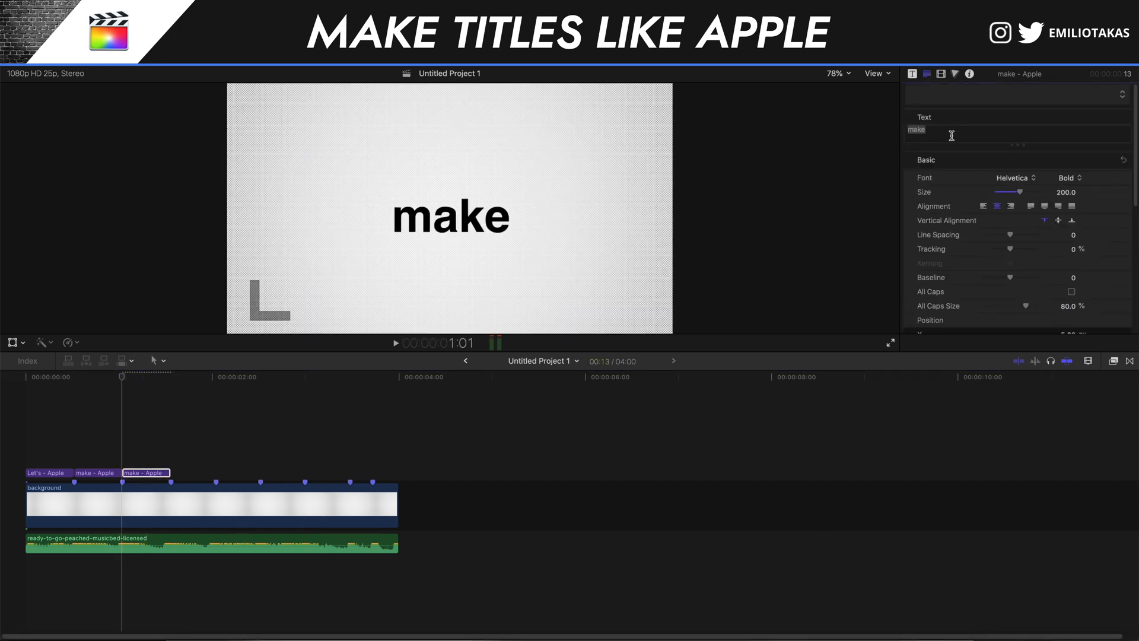
{"action": "type", "text": "some"}
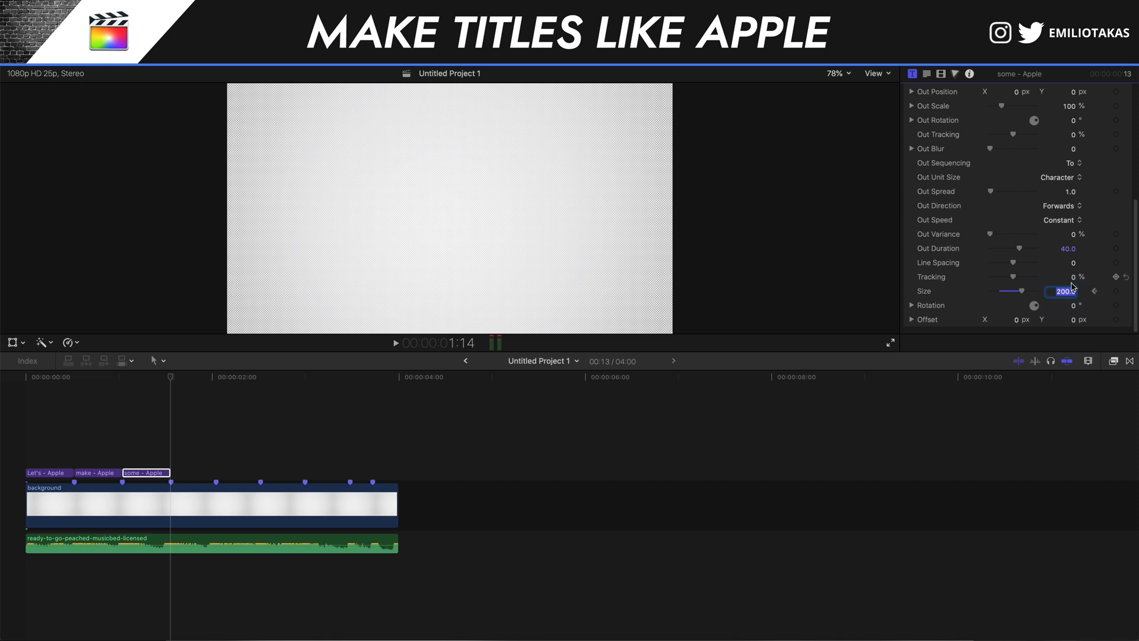
{"action": "type", "text": "150"}
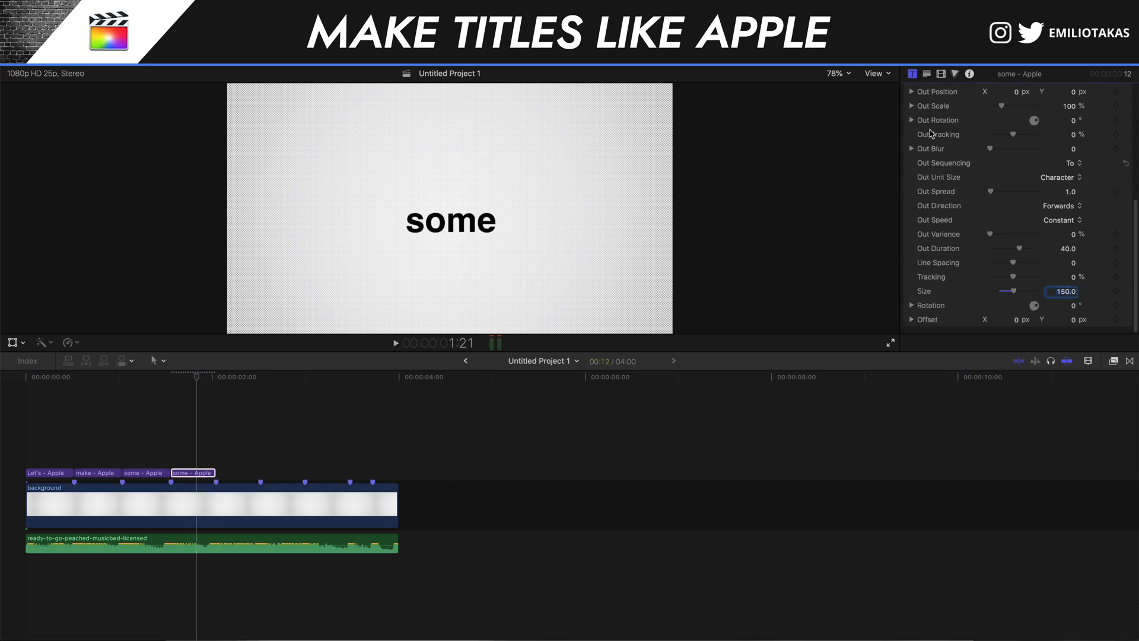
Change the fourth title's text to 'Titles' and select the clip.
{"action": "left_click", "coordinate": [913, 73]}
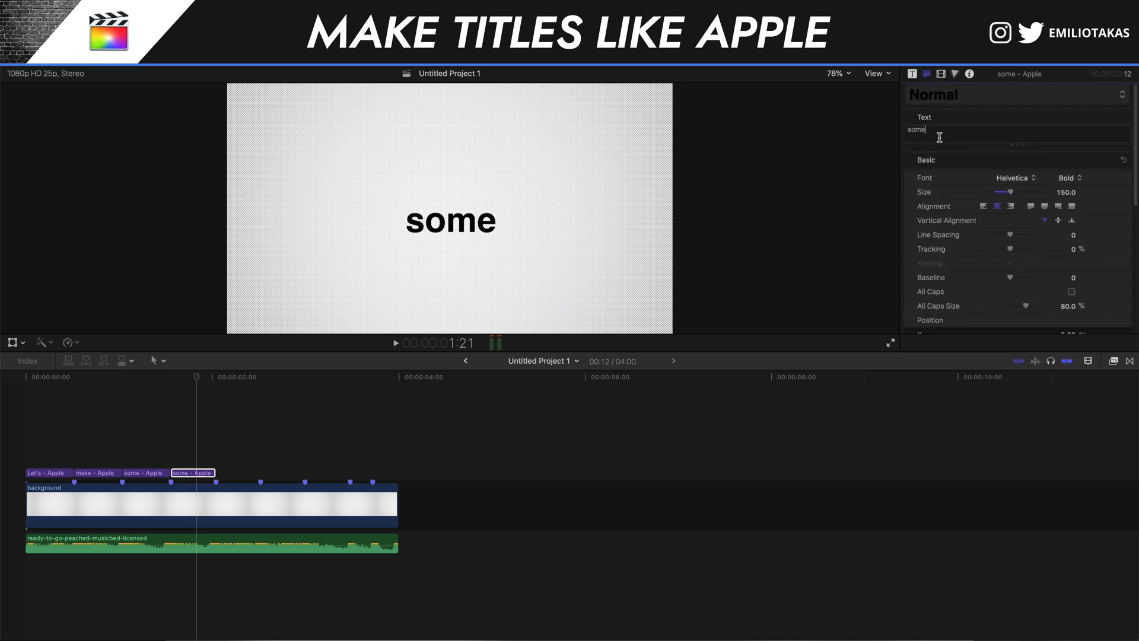
{"action": "type", "text": "Titles"}
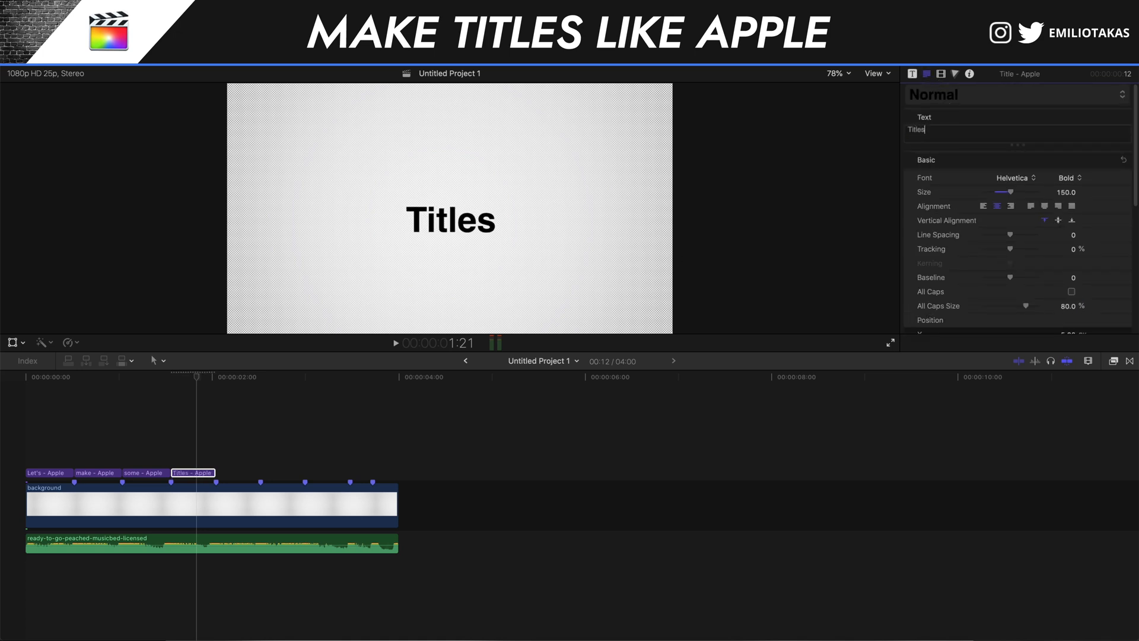
{"action": "left_click", "coordinate": [914, 73]}
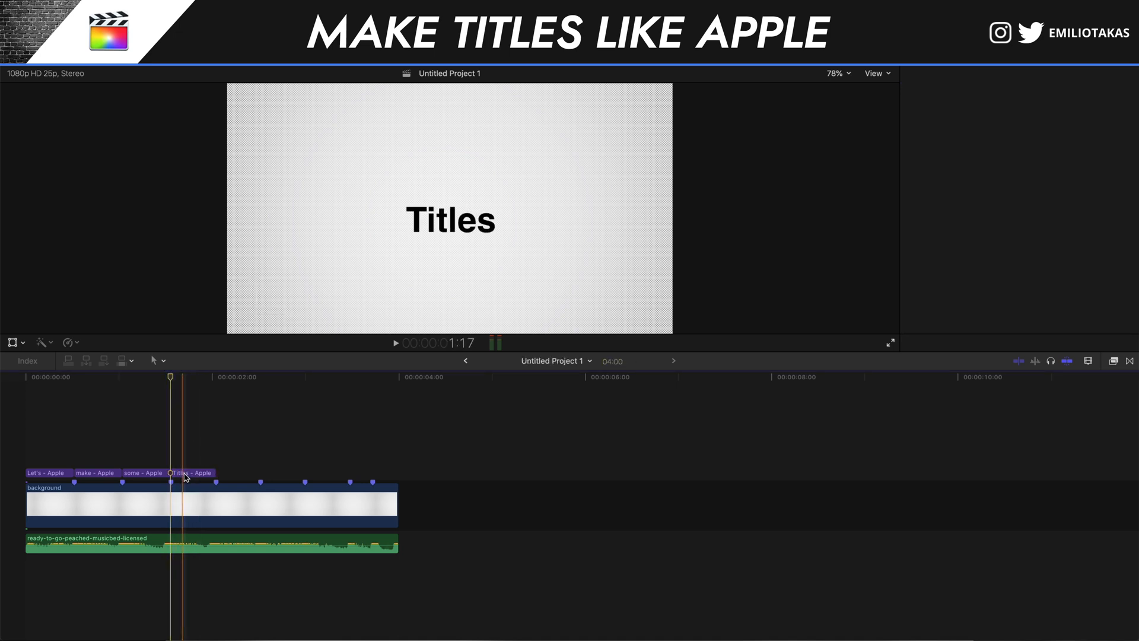
{"action": "left_click", "coordinate": [192, 474]}
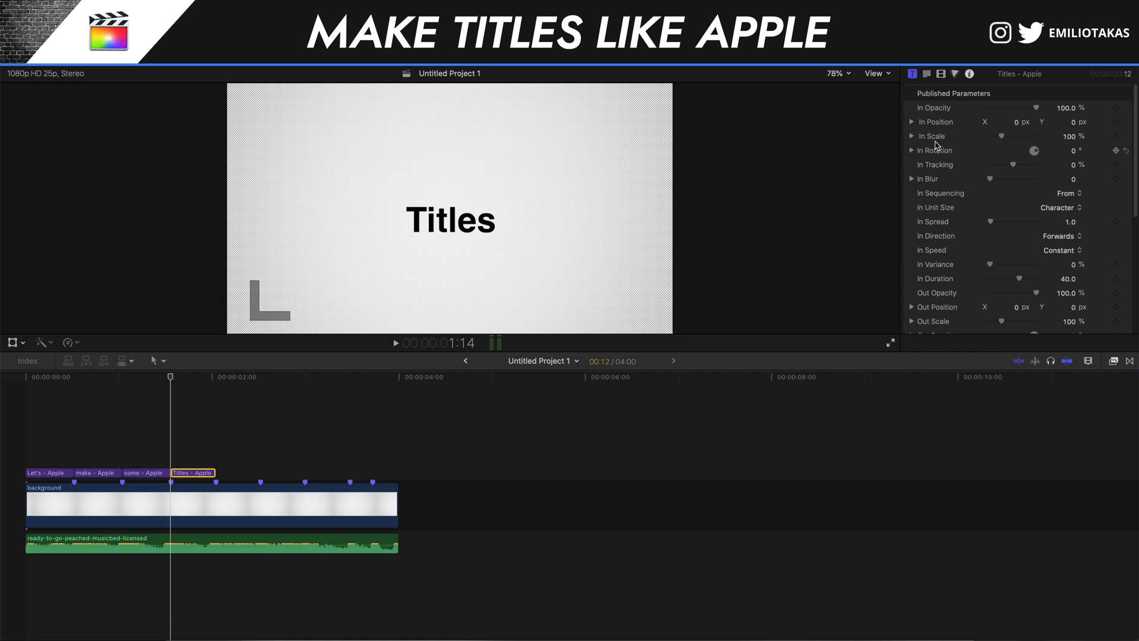
Keyframe the Titles clip's tracking to spread the letters apart by its end.
{"action": "scroll", "scroll_direction": "down", "scroll_amount": 3}
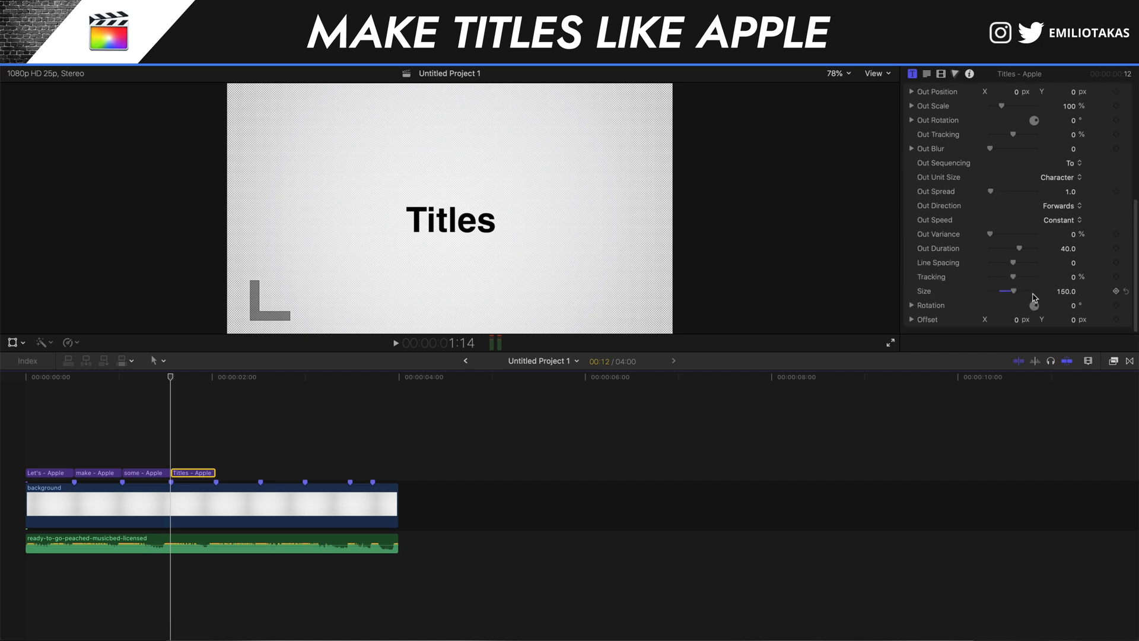
{"action": "mouse_move", "coordinate": [1110, 293]}
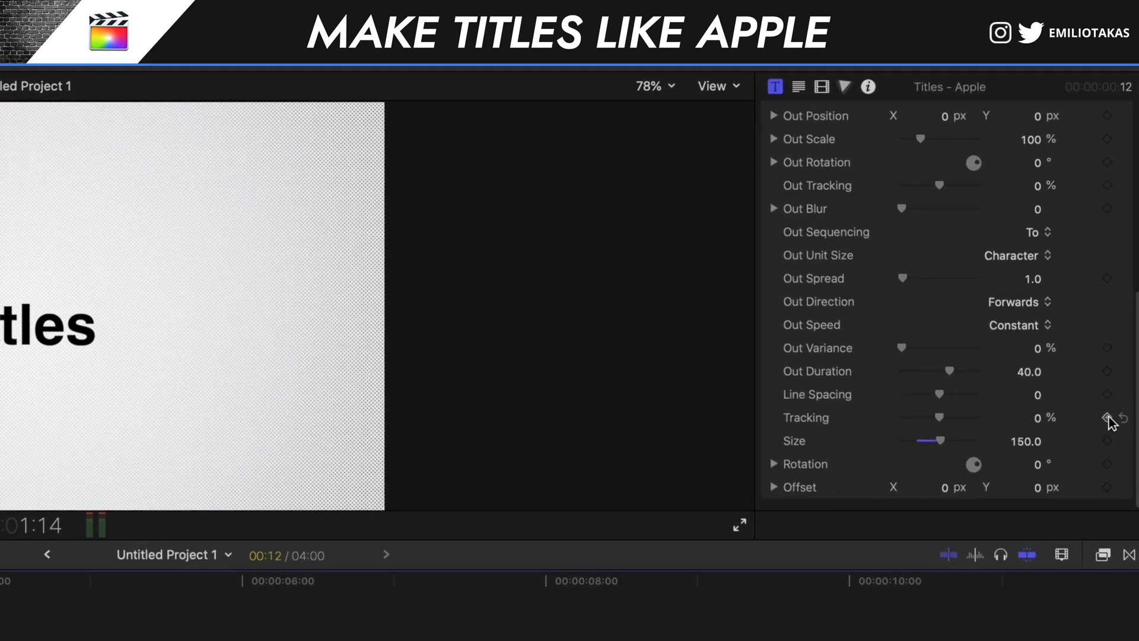
{"action": "mouse_move", "coordinate": [1106, 417]}
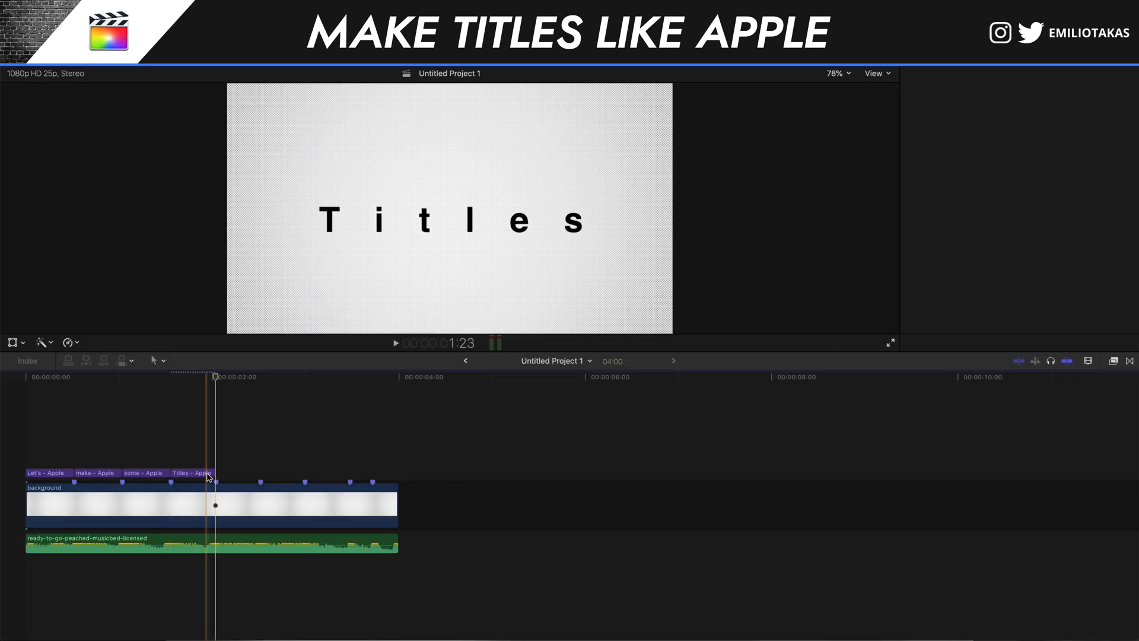
{"action": "left_click", "coordinate": [191, 472]}
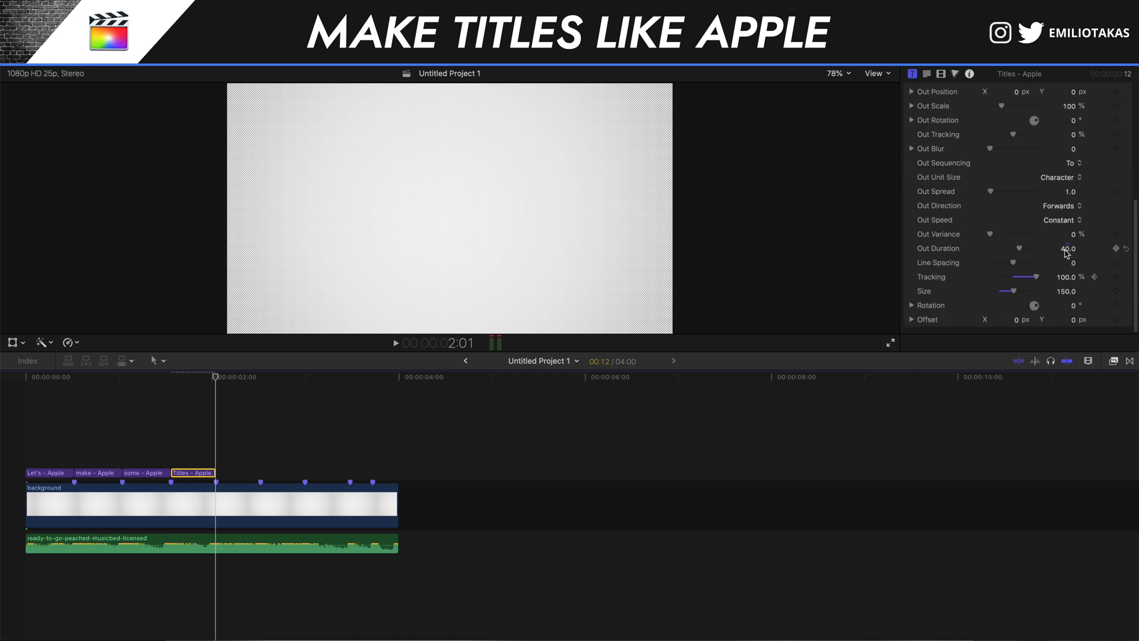
{"action": "double_click", "coordinate": [1066, 277]}
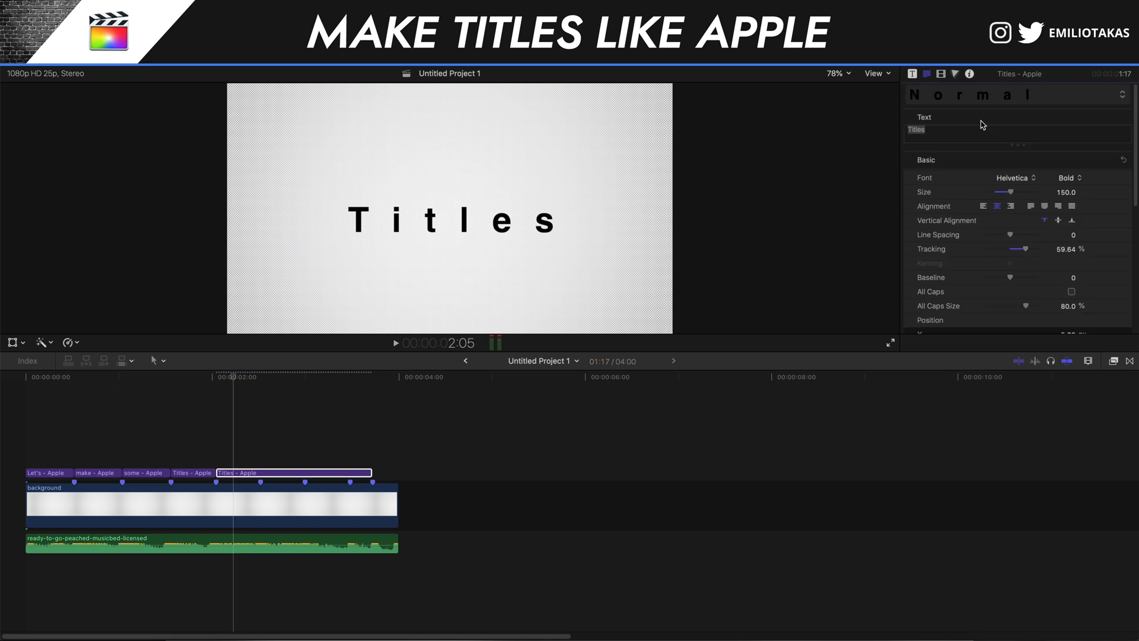
Replace the fifth title's text with 'Like APPLE does' including the Apple logo character.
{"action": "type", "text": "Like"}
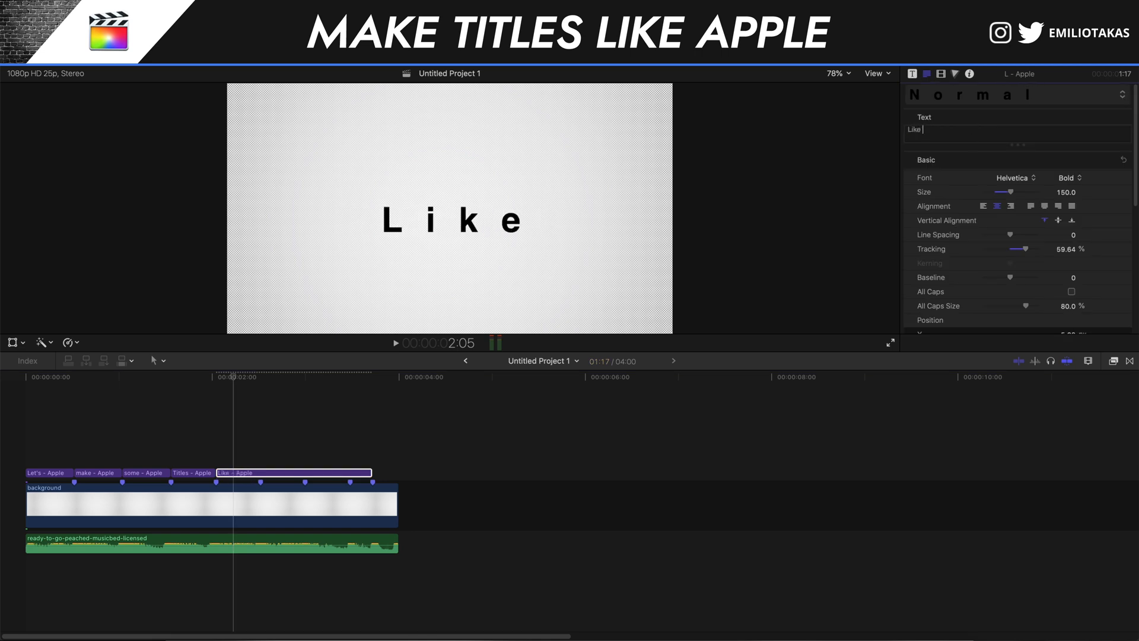
{"action": "type", "text": "APPLE"}
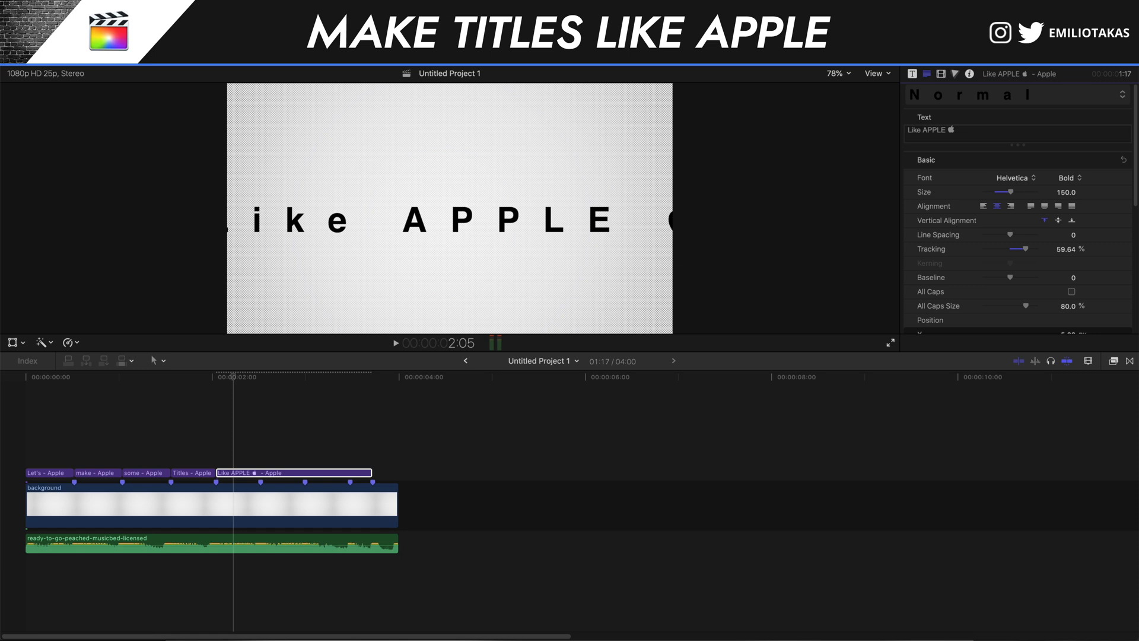
{"action": "type", "text": "does"}
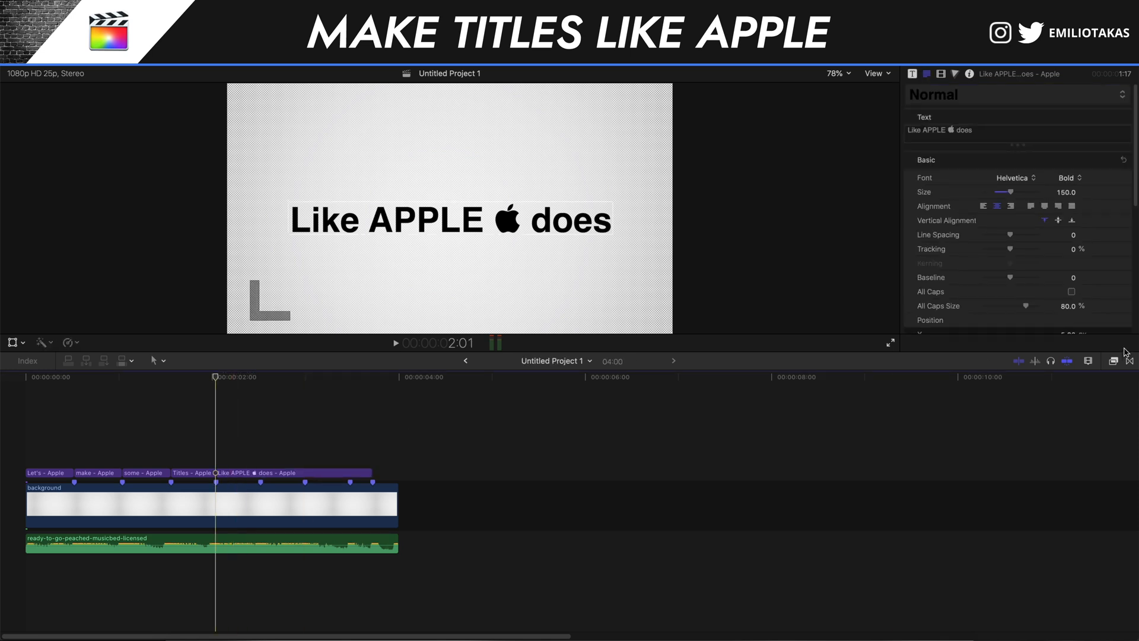
Convert the title's rectangular shape mask into a four-point draw mask.
{"action": "left_click", "coordinate": [1111, 360]}
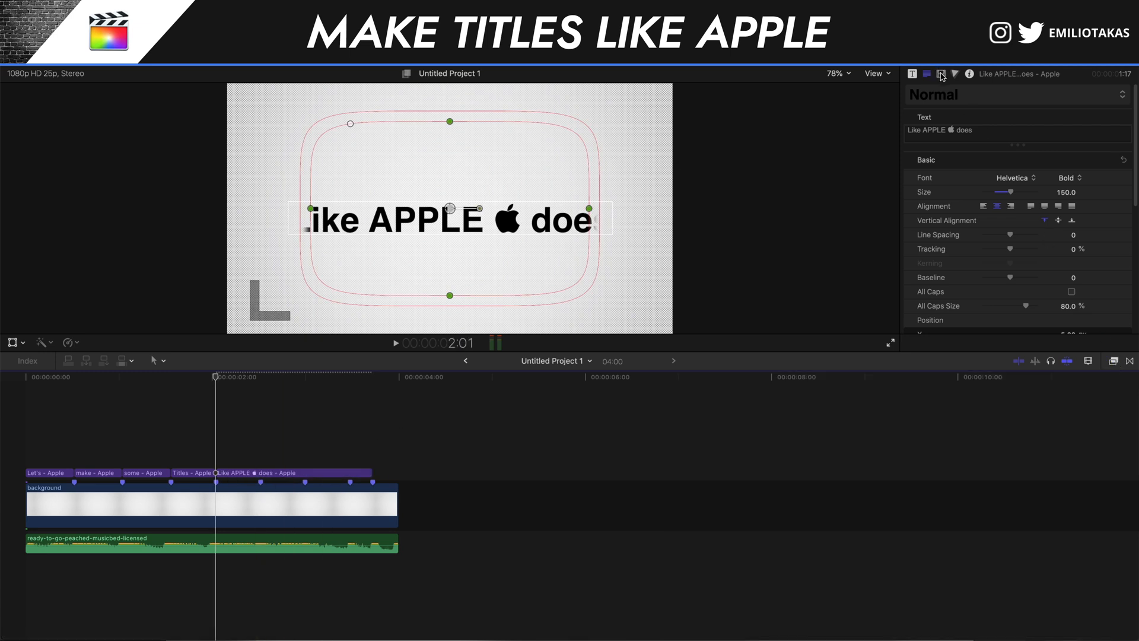
{"action": "left_click", "coordinate": [941, 73]}
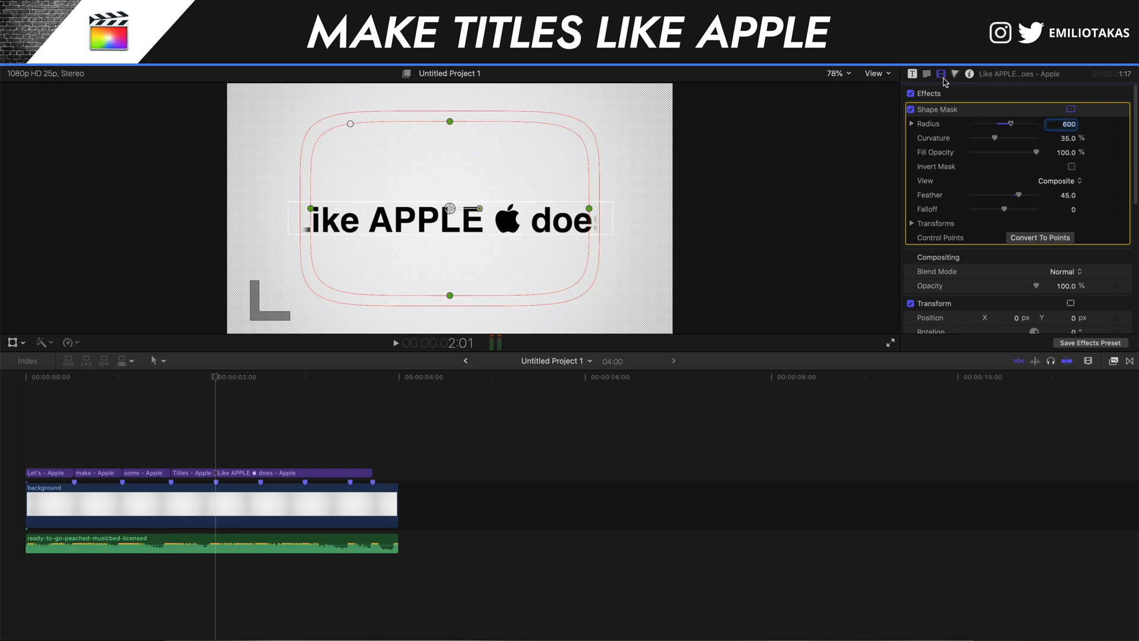
{"action": "mouse_move", "coordinate": [1026, 155]}
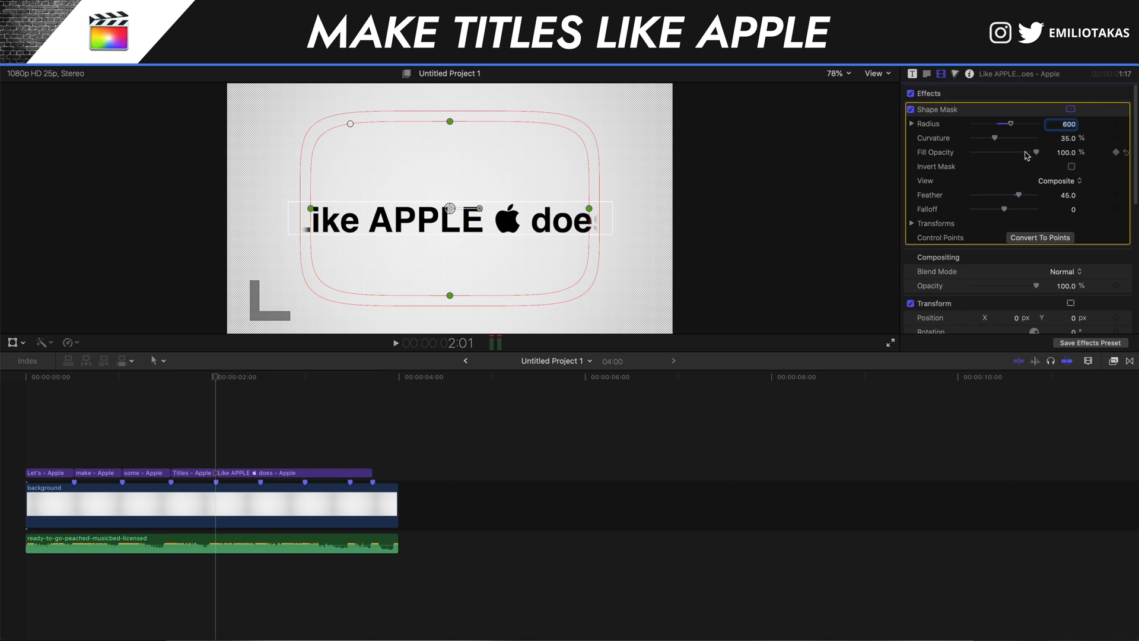
{"action": "mouse_move", "coordinate": [1004, 116]}
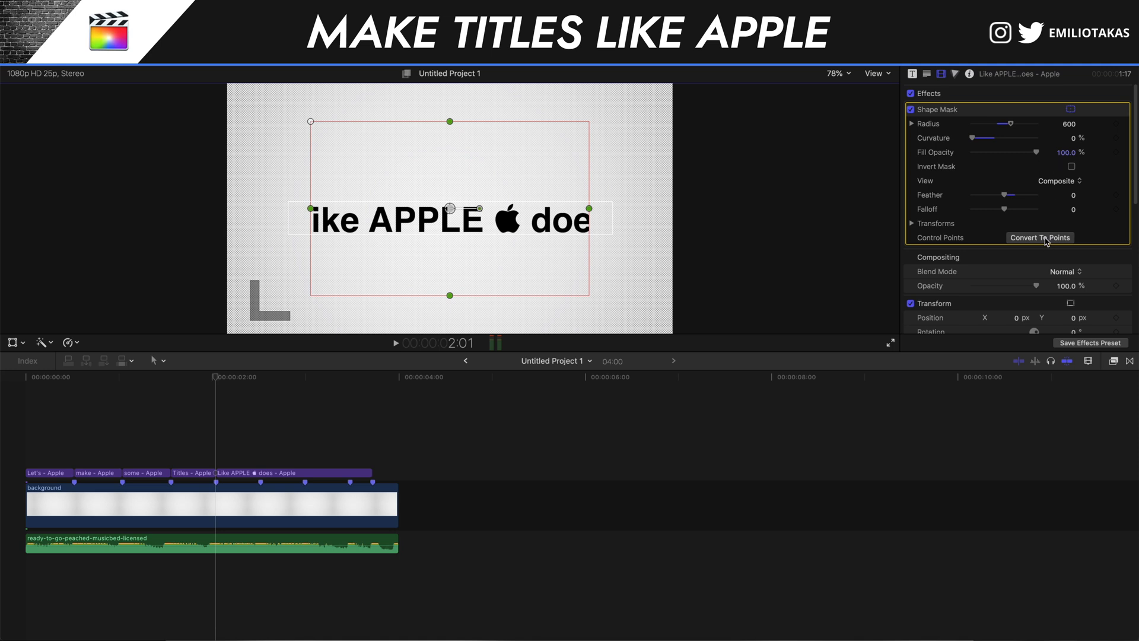
{"action": "left_click", "coordinate": [1039, 237]}
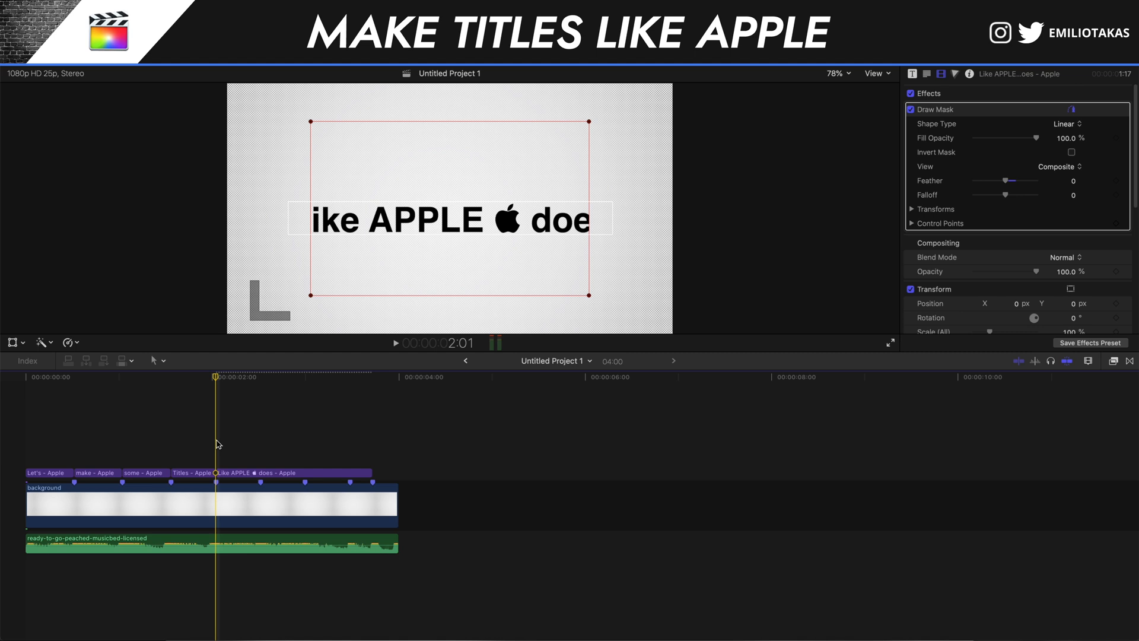
{"action": "mouse_move", "coordinate": [316, 300]}
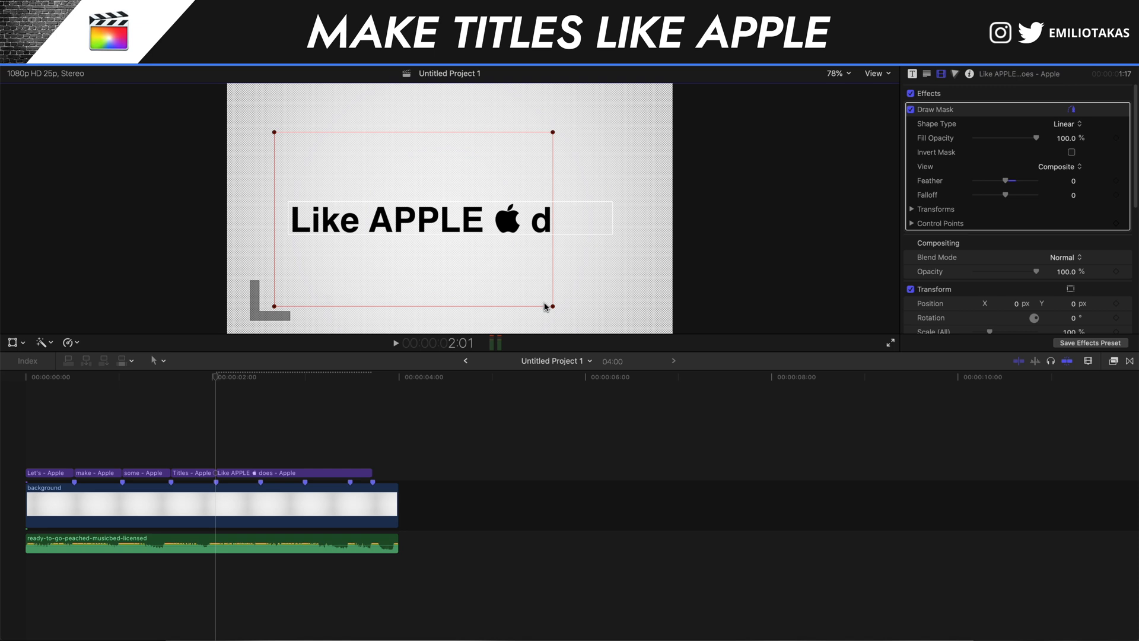
{"action": "mouse_move", "coordinate": [554, 310]}
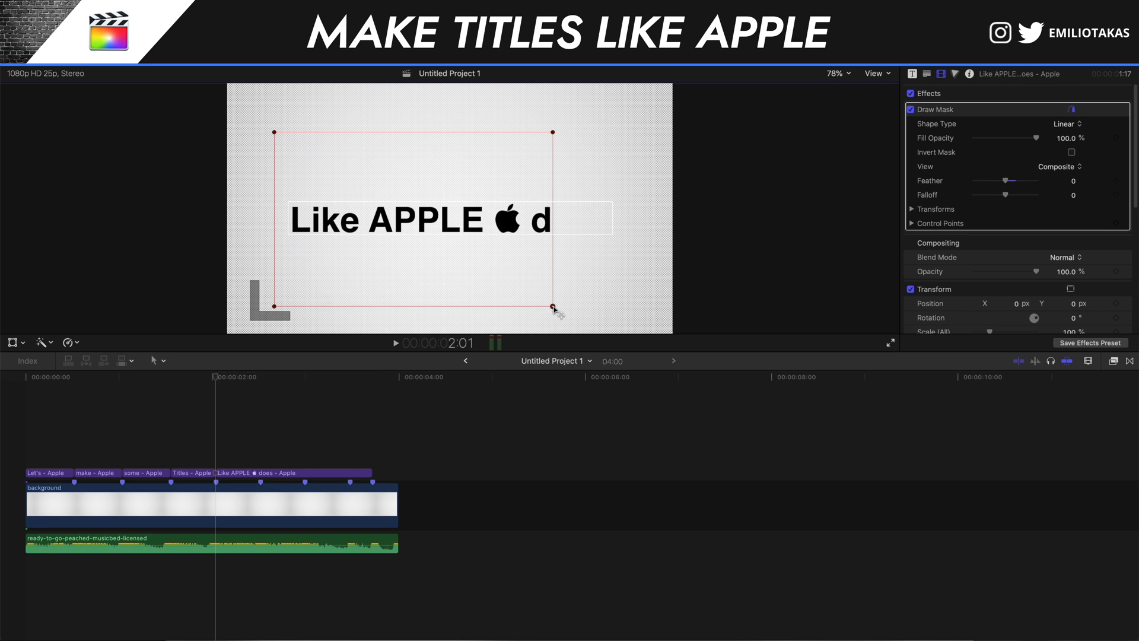
{"action": "mouse_move", "coordinate": [554, 134]}
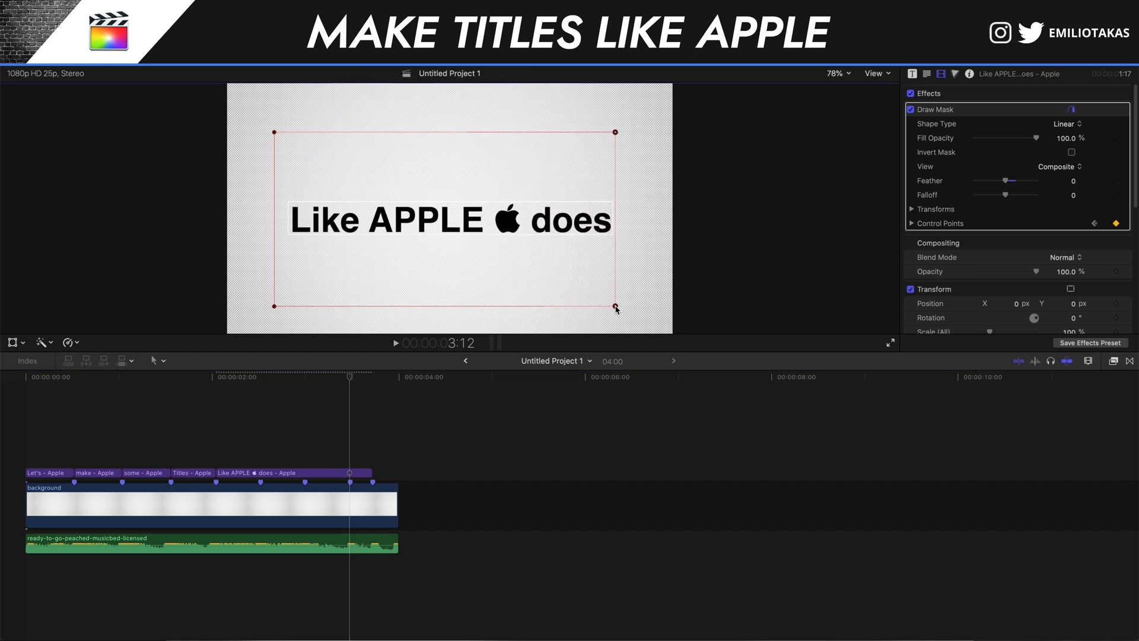
Jump to the start and preview the keyframed mask reveal of 'Like APPLE does'.
{"action": "key", "text": "Home"}
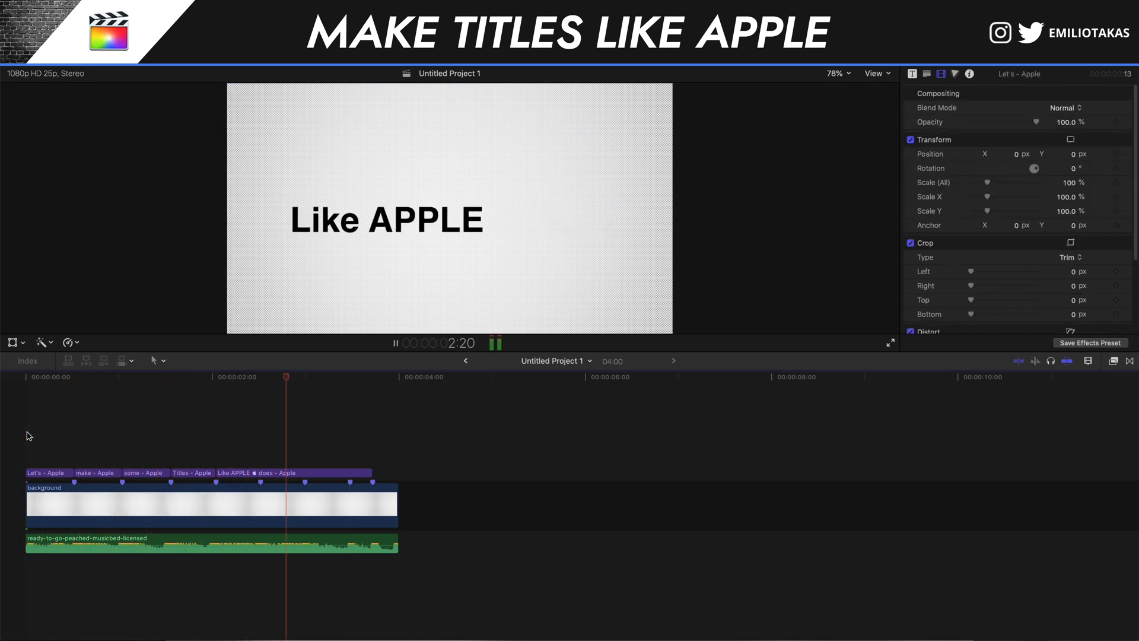
Keyframe the mask's control points to shrink the reveal so only 'does' stays visible.
{"action": "left_click", "coordinate": [305, 474]}
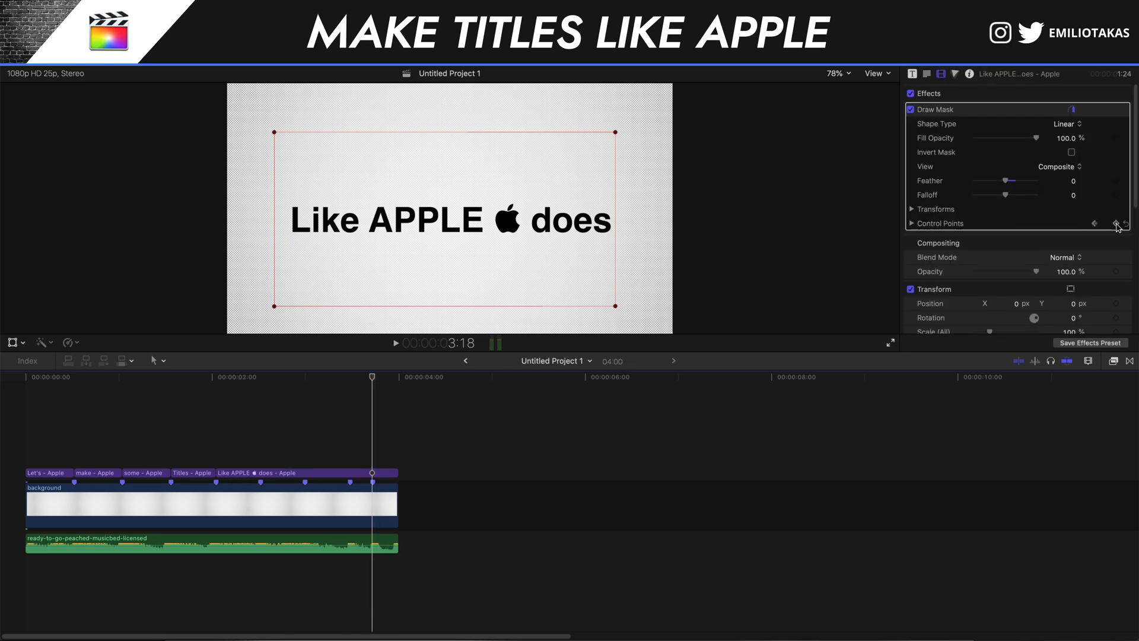
{"action": "left_click", "coordinate": [1115, 223]}
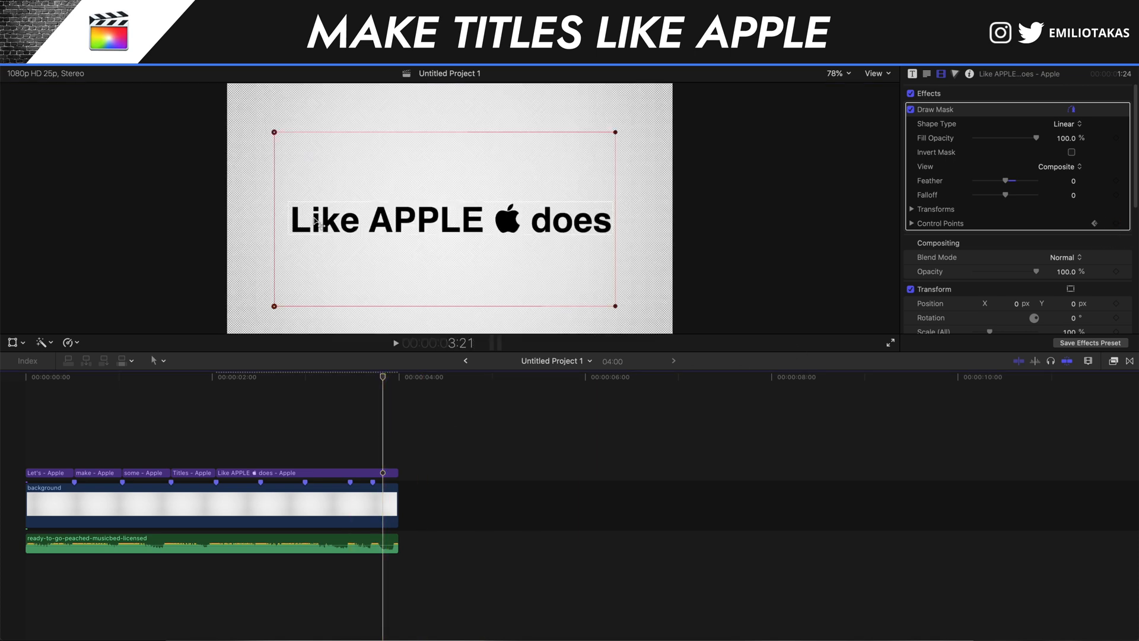
{"action": "left_click_drag", "start_coordinate": [274, 132], "coordinate": [367, 135]}
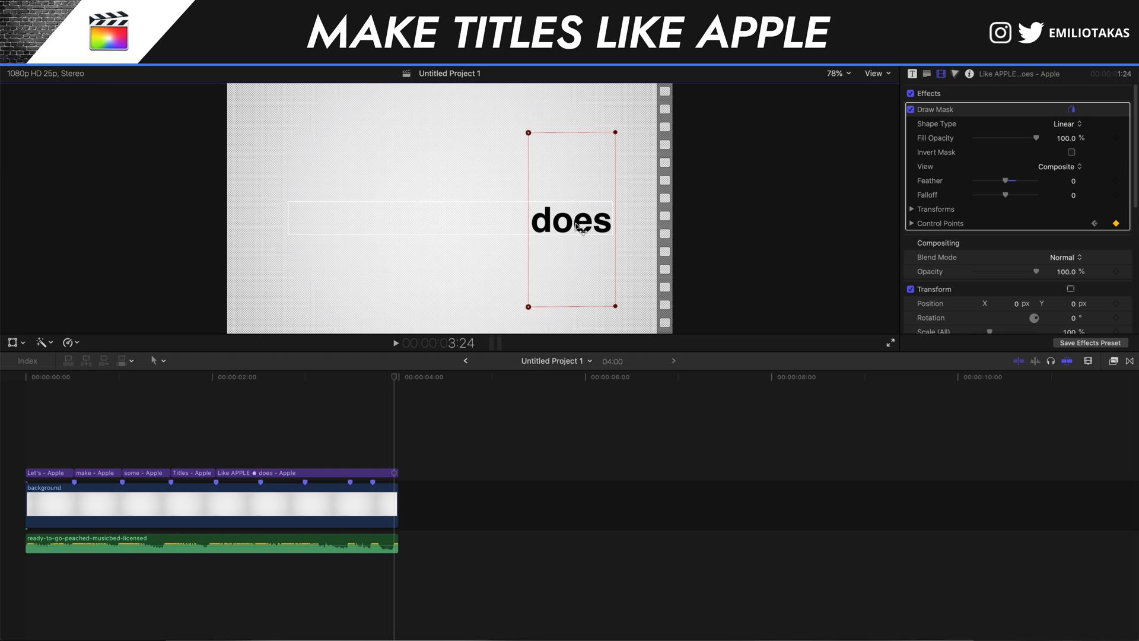
{"action": "left_click", "coordinate": [398, 420]}
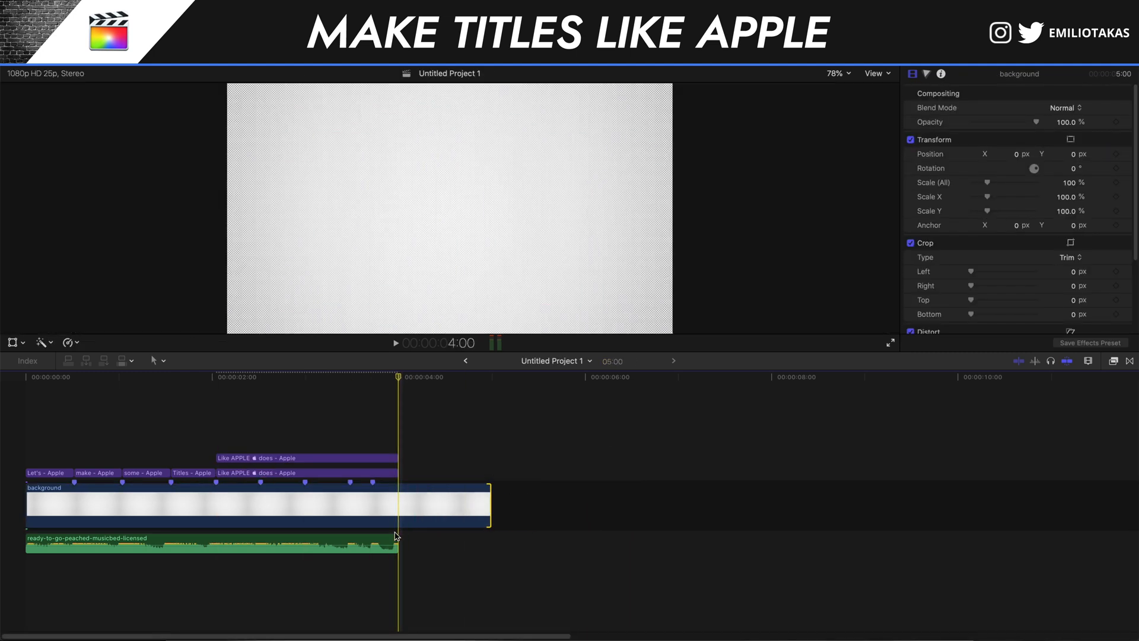
Extend the music under the copied 'does' title and show its Text inspector.
{"action": "left_click", "coordinate": [212, 541]}
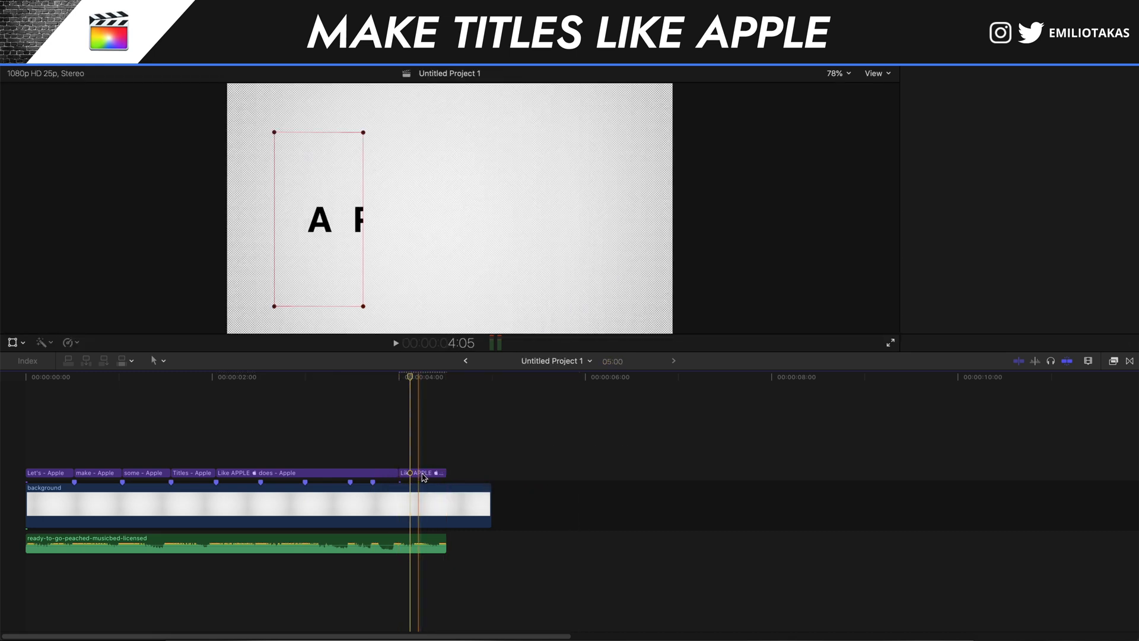
{"action": "left_click", "coordinate": [421, 473]}
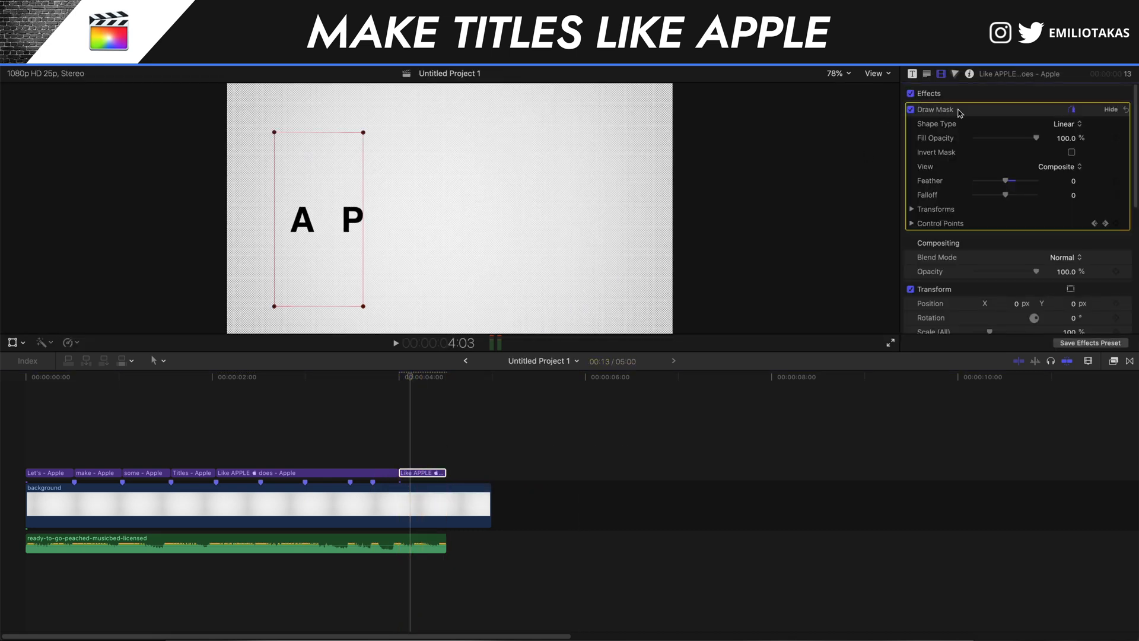
{"action": "scroll", "scroll_direction": "down", "scroll_amount": 3}
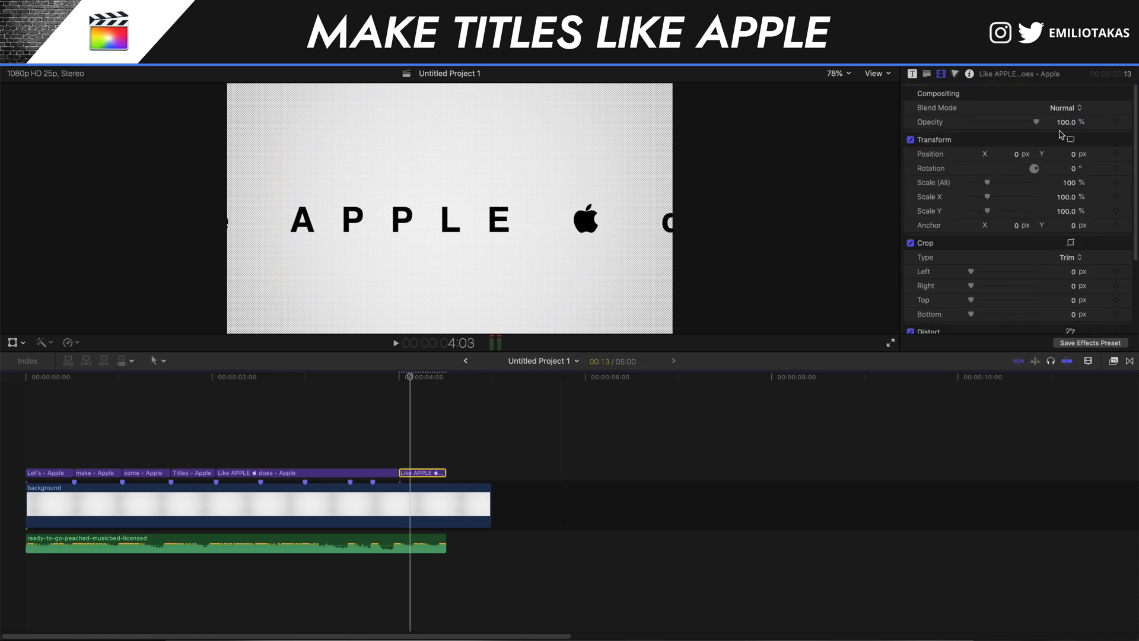
{"action": "left_click", "coordinate": [913, 74]}
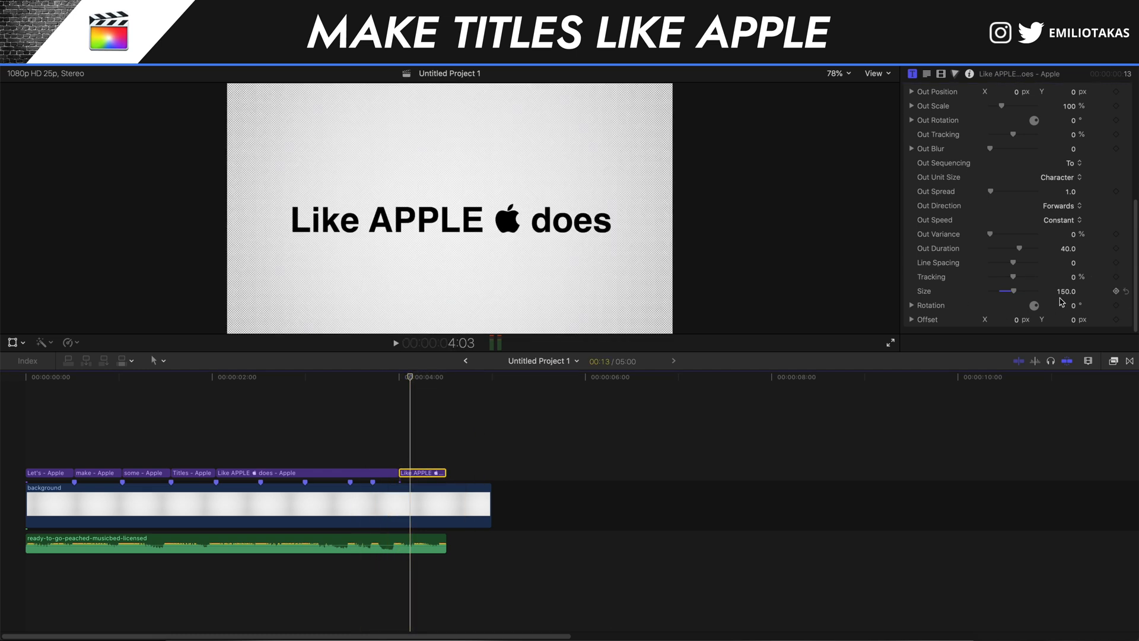
{"action": "left_click", "coordinate": [912, 73]}
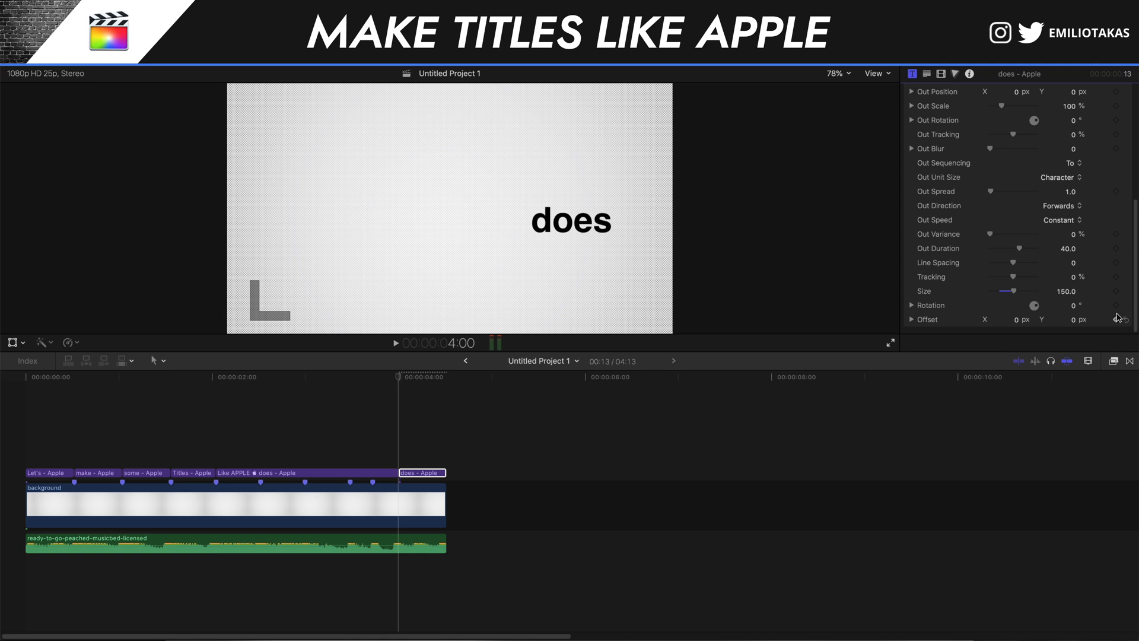
{"action": "mouse_move", "coordinate": [1117, 292]}
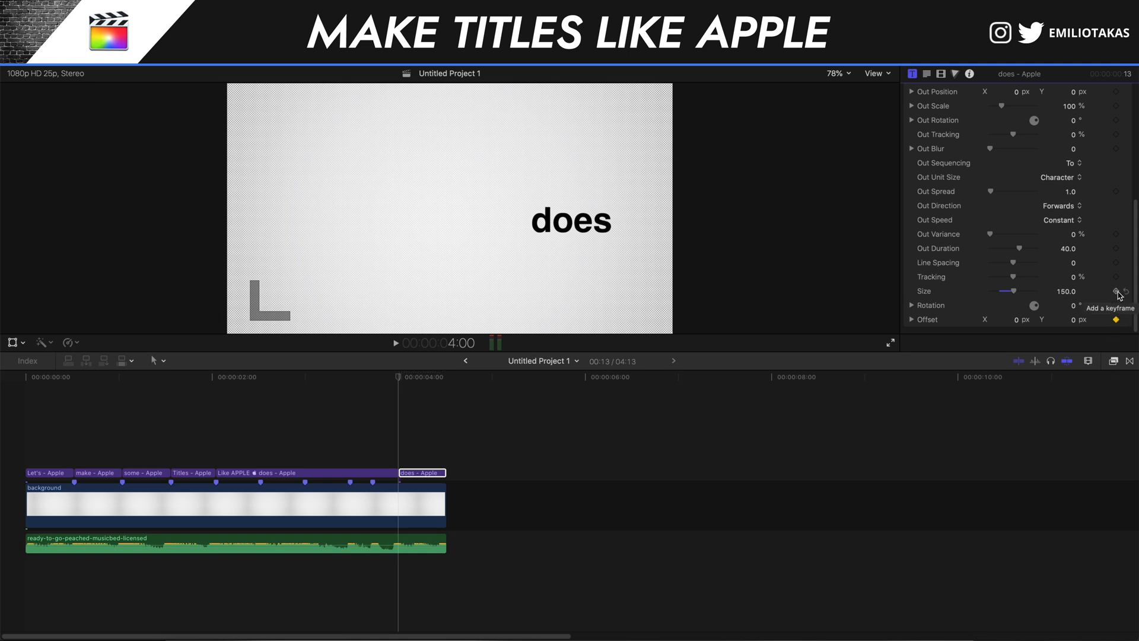
Keyframe Offset and Size so 'does' moves to centre and enlarges by clip end.
{"action": "left_click", "coordinate": [1118, 292]}
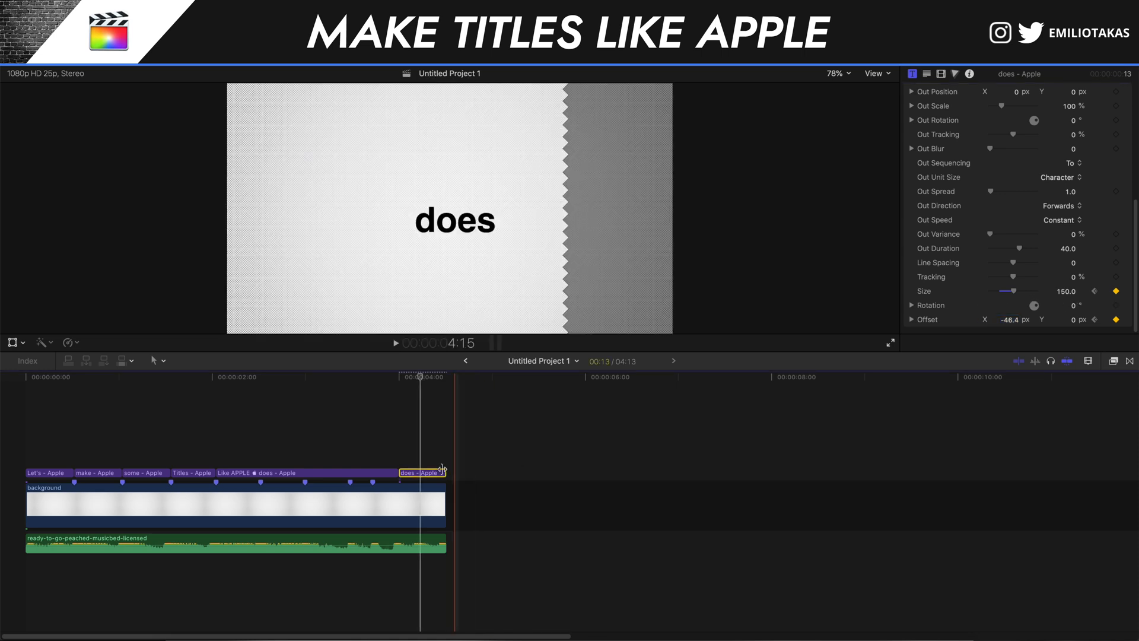
{"action": "scroll", "scroll_direction": "up", "scroll_amount": 3}
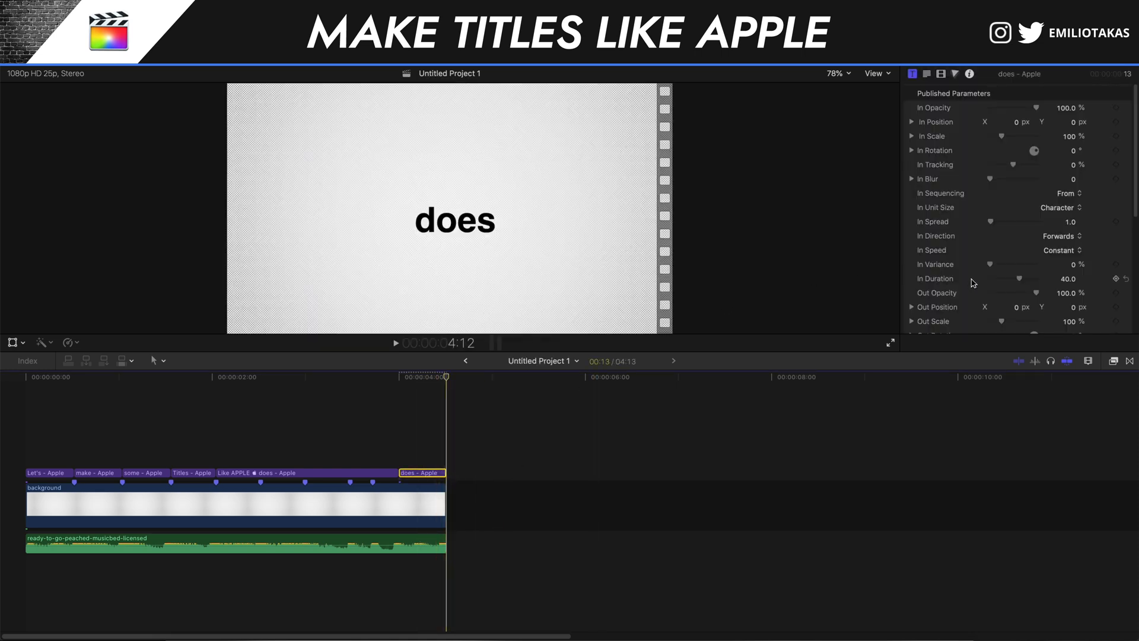
{"action": "scroll", "scroll_direction": "down", "scroll_amount": 3}
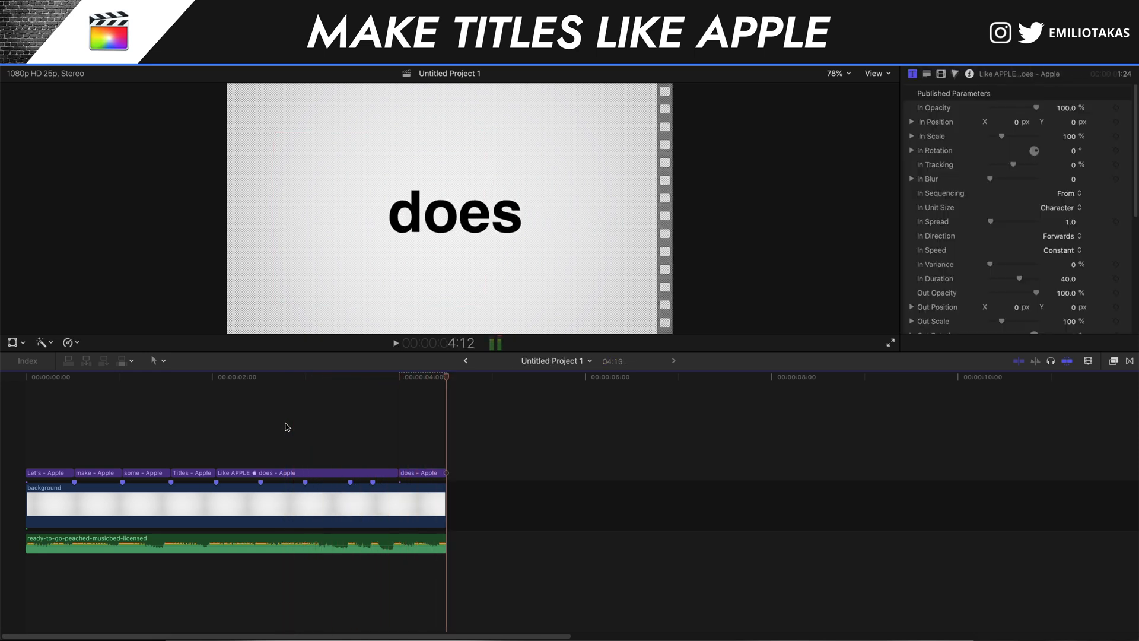
Add ET Motion Blur Advanced from the Titles browser above the 'does' clip and preview.
{"action": "left_click", "coordinate": [63, 74]}
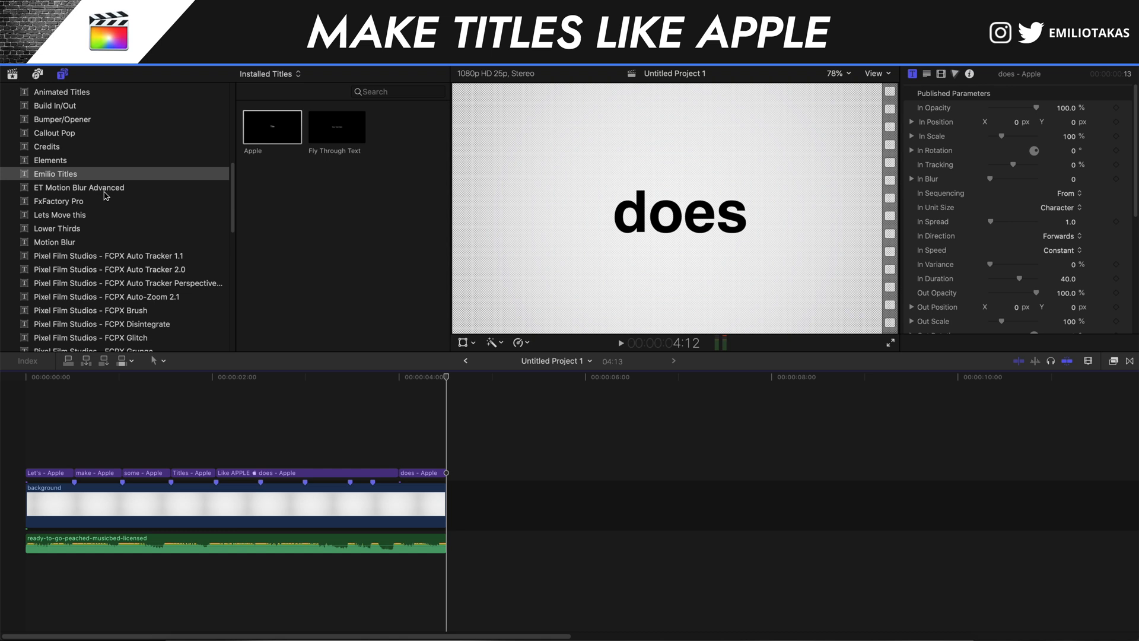
{"action": "left_click", "coordinate": [79, 187]}
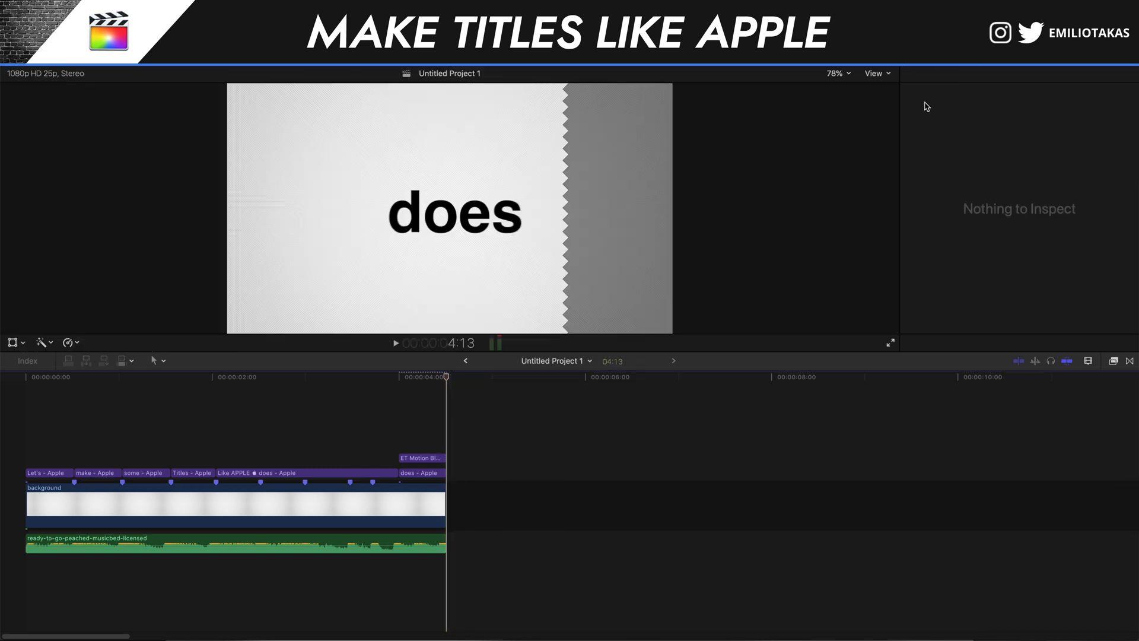
{"action": "left_click", "coordinate": [252, 413]}
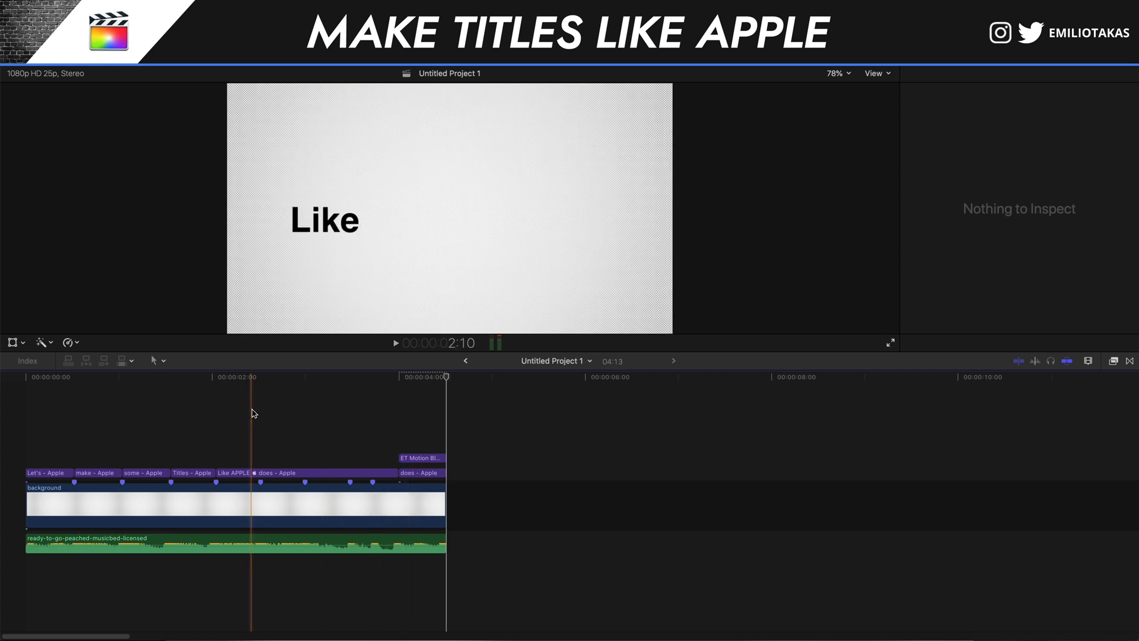